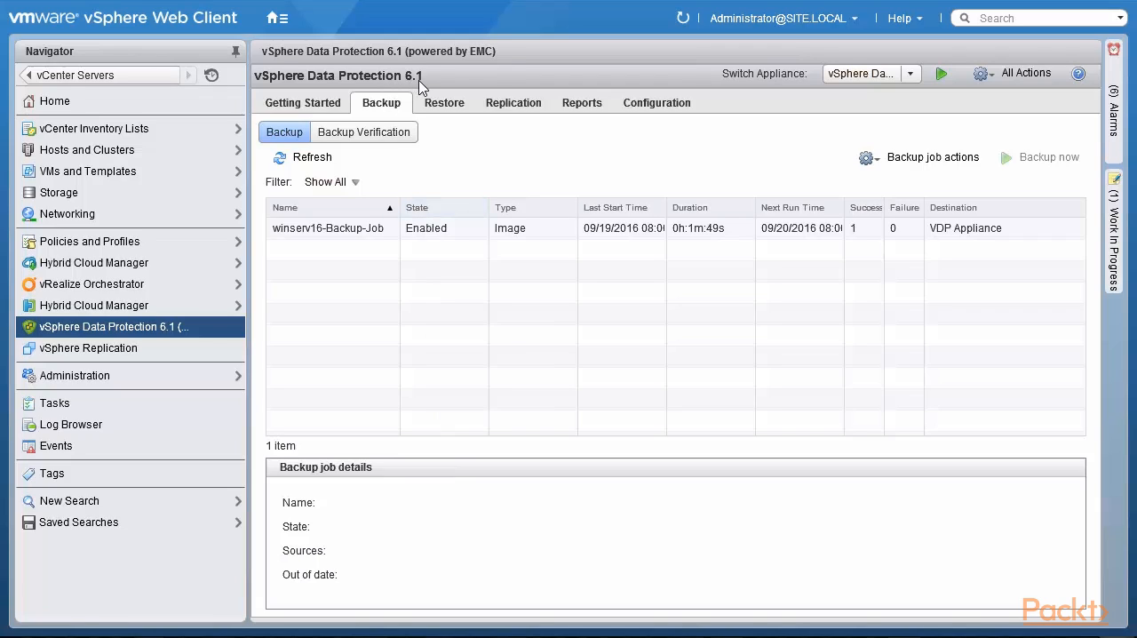
pyautogui.moveTo(422, 84)
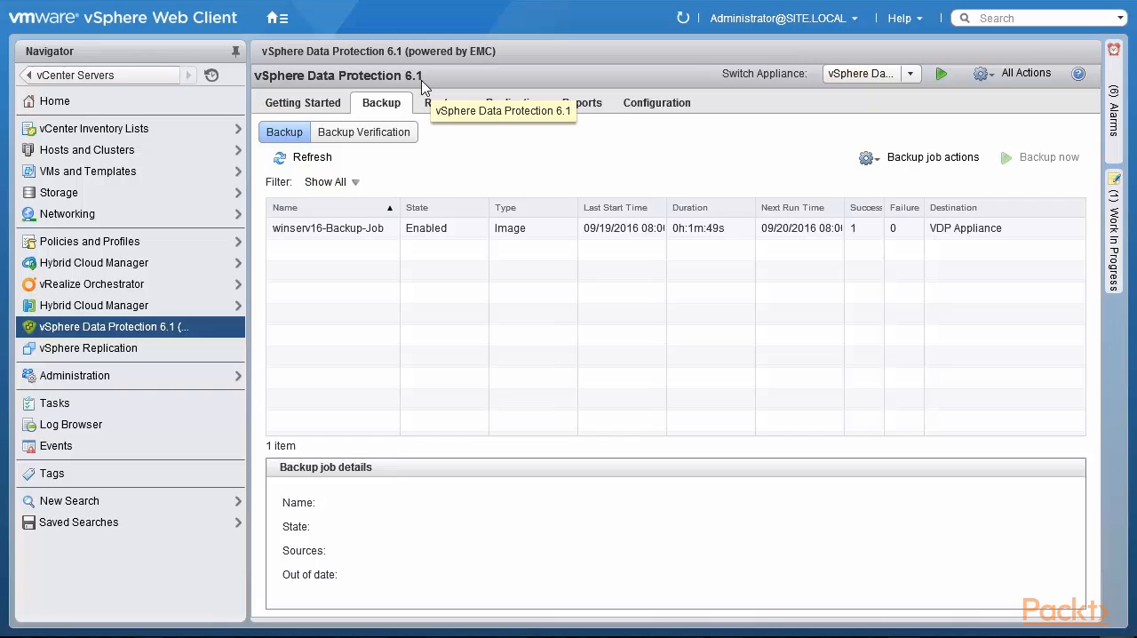
pyautogui.moveTo(436, 270)
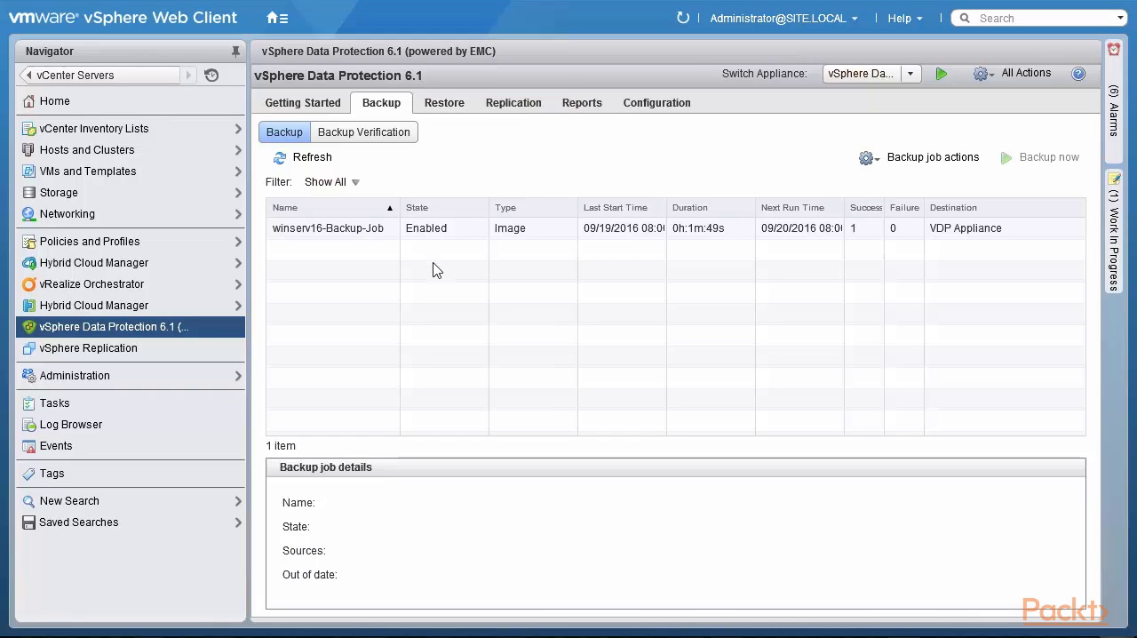
# Start a new backup job from Backup job actions, keeping Guest Images as the type.
pyautogui.click(328, 228)
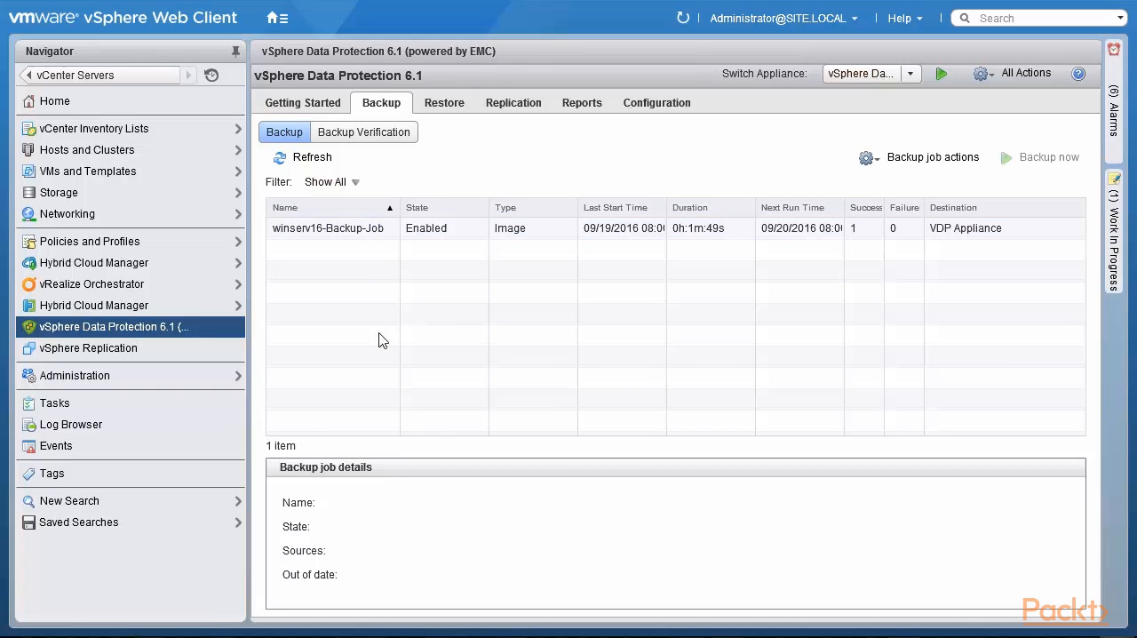
pyautogui.click(932, 157)
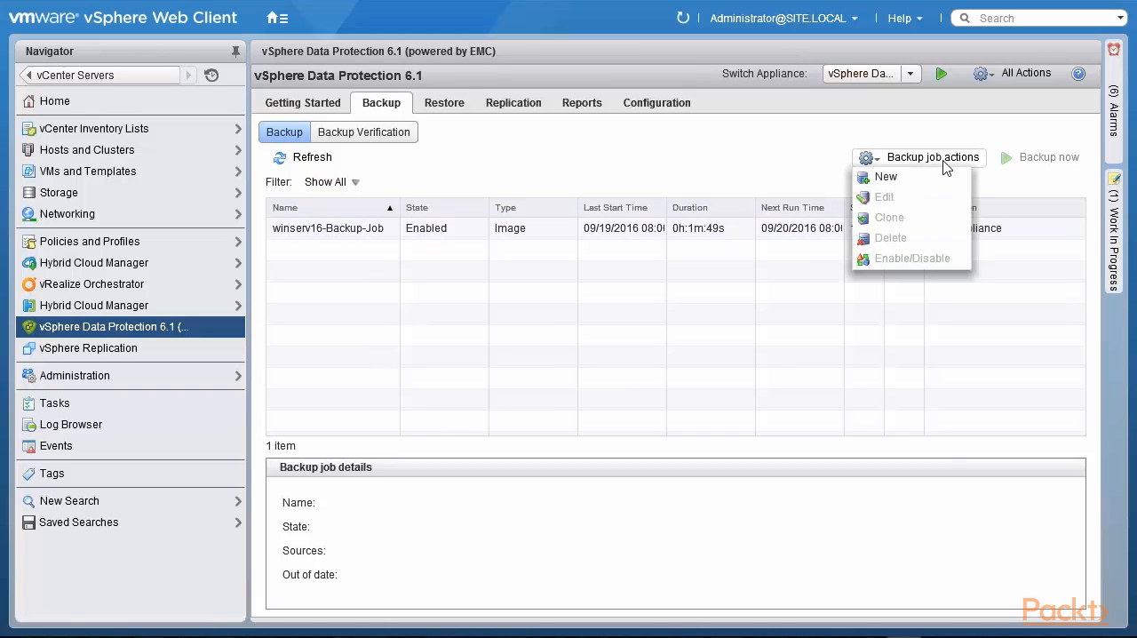
pyautogui.moveTo(885, 176)
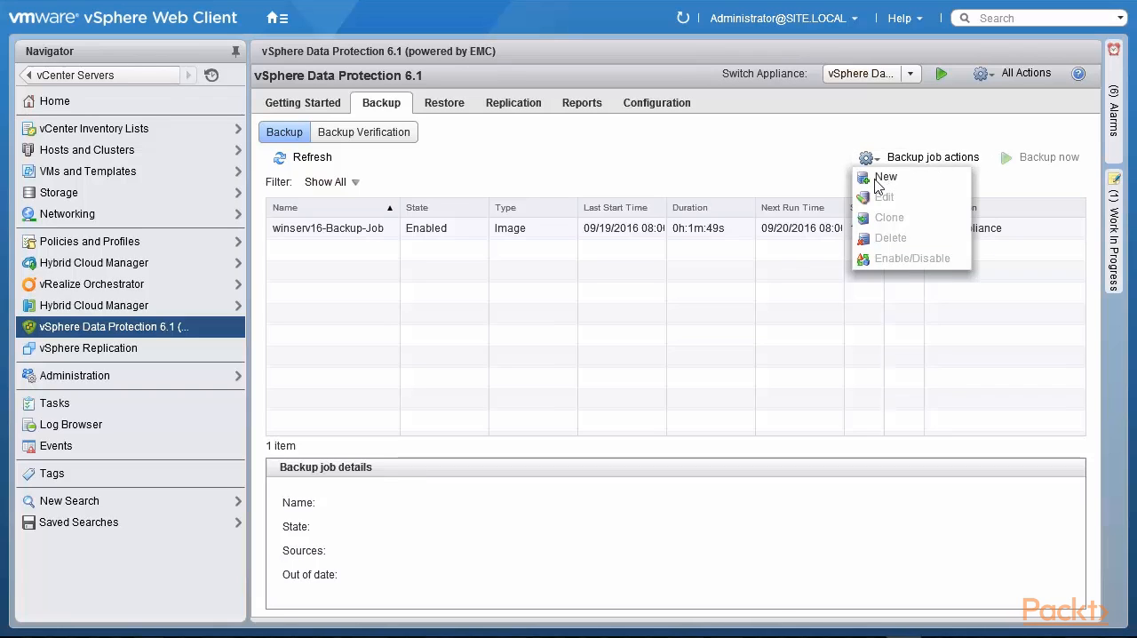
pyautogui.click(885, 177)
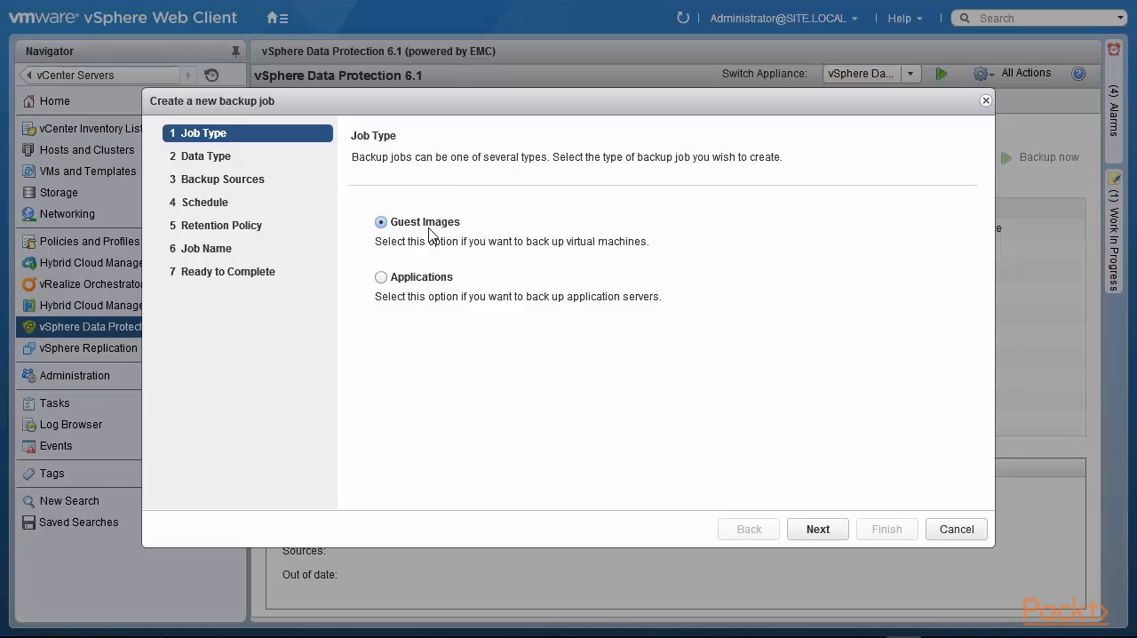
pyautogui.moveTo(420, 305)
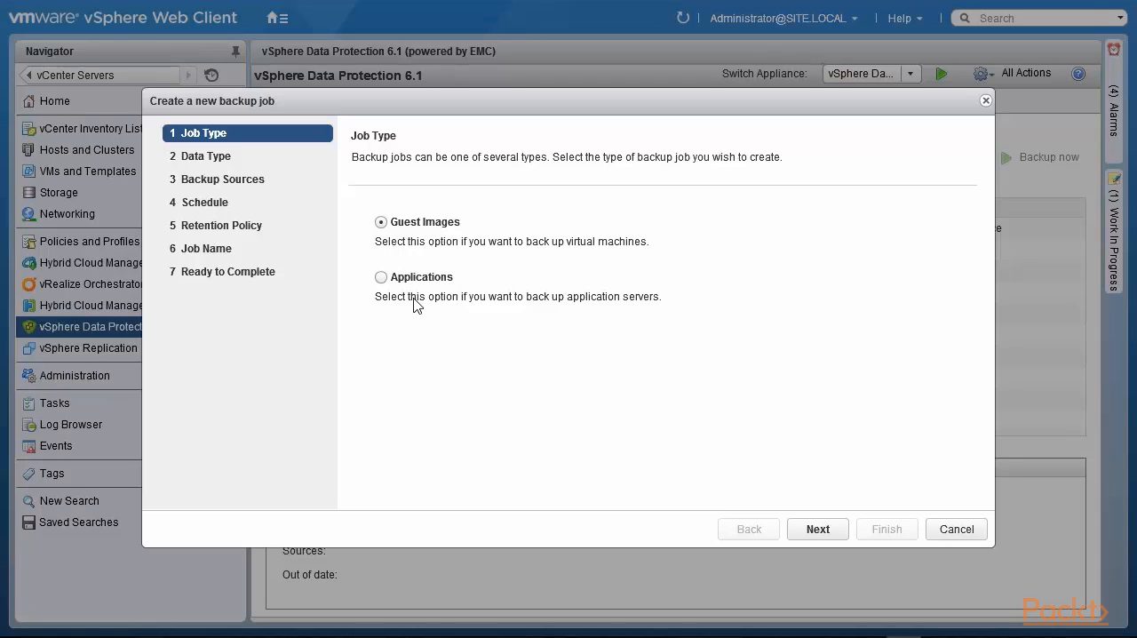
pyautogui.moveTo(418, 274)
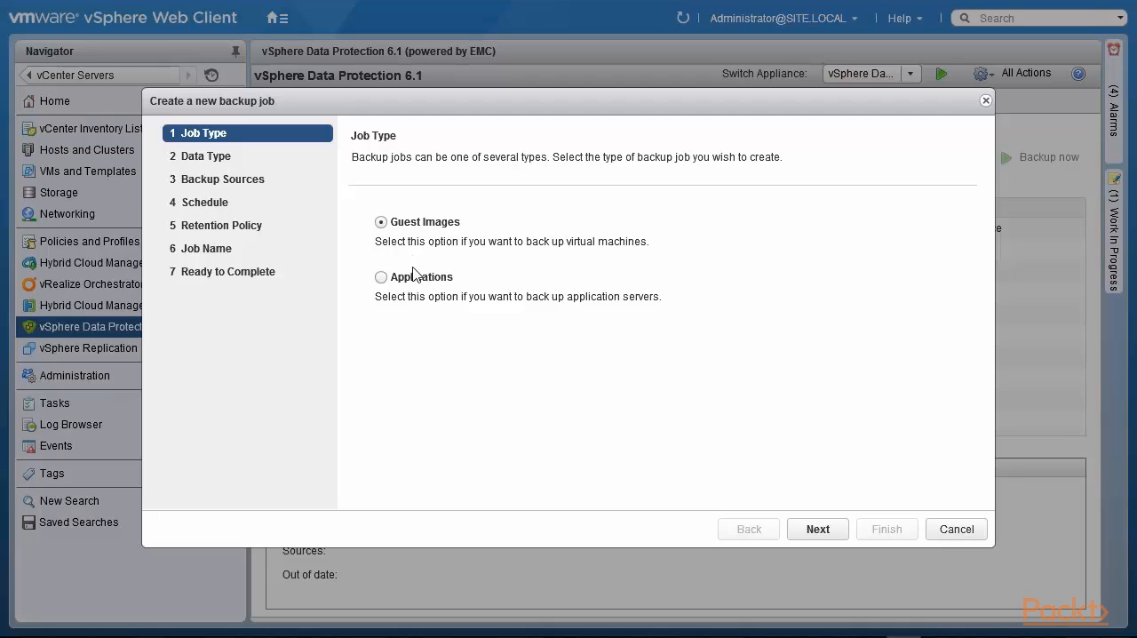
pyautogui.moveTo(382, 231)
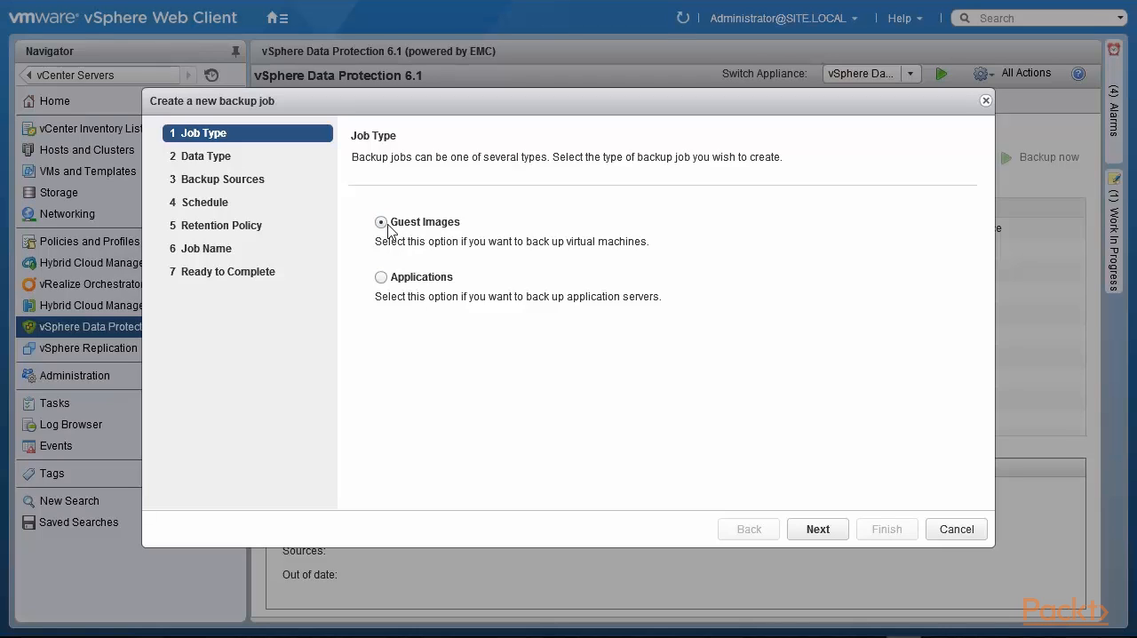
pyautogui.moveTo(702, 312)
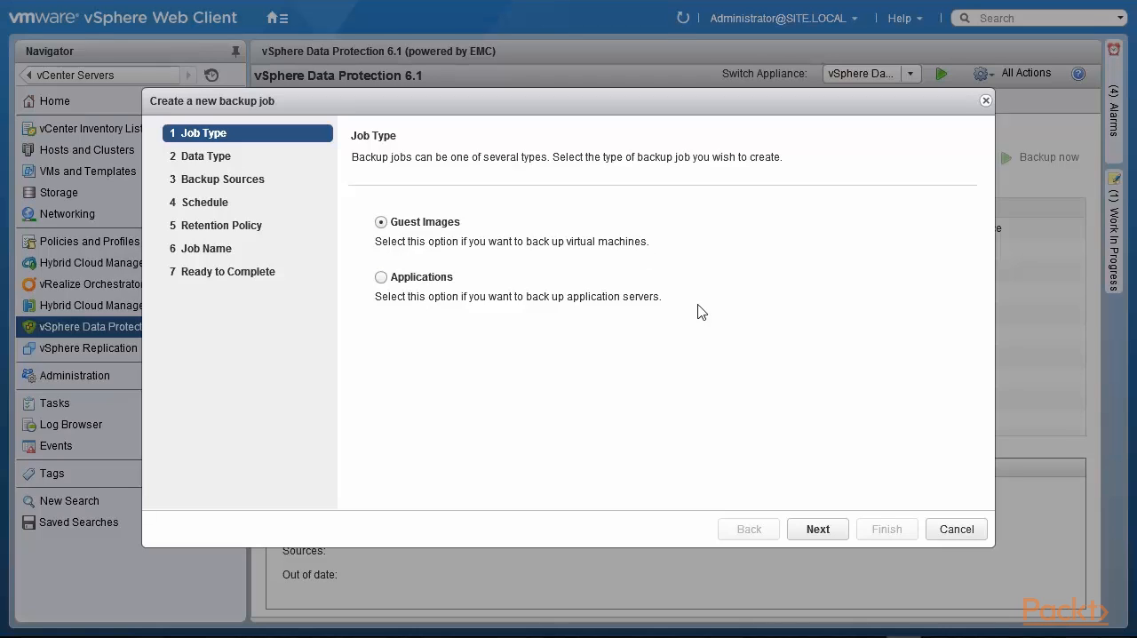
# Continue to Data Type, keeping Full Image and the non-quiesced fallback checked.
pyautogui.click(816, 529)
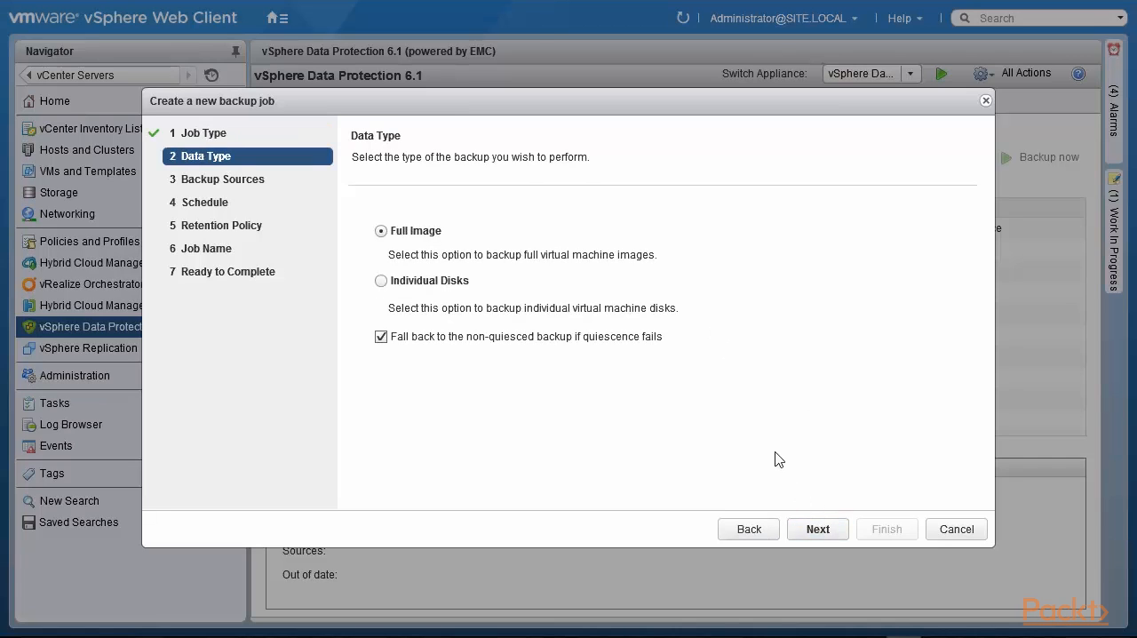
pyautogui.moveTo(551, 226)
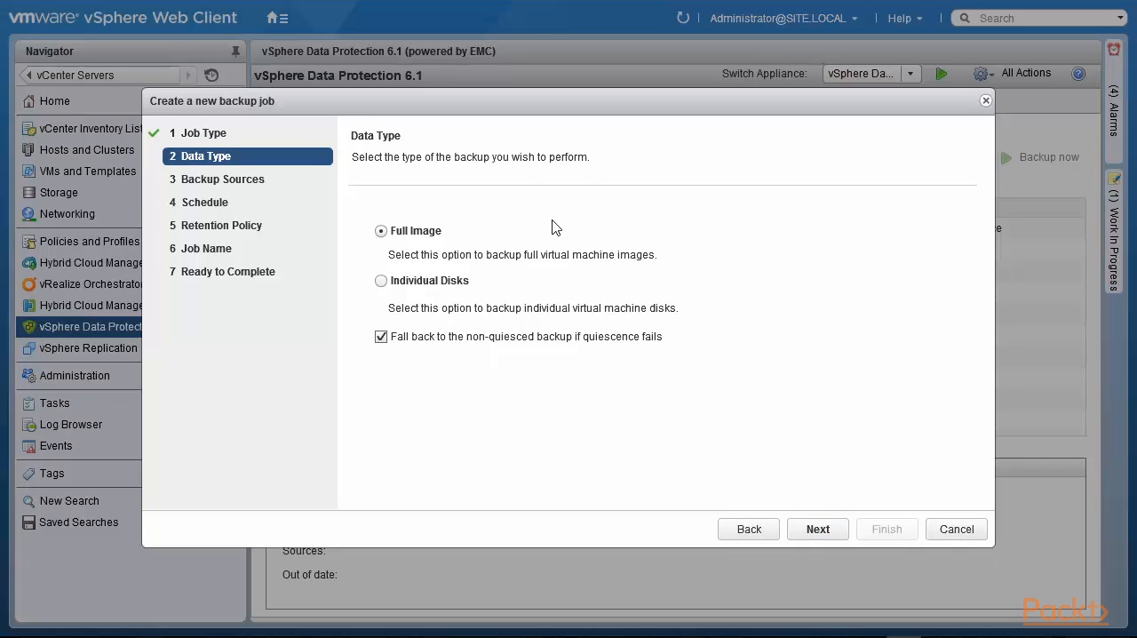
pyautogui.moveTo(551, 268)
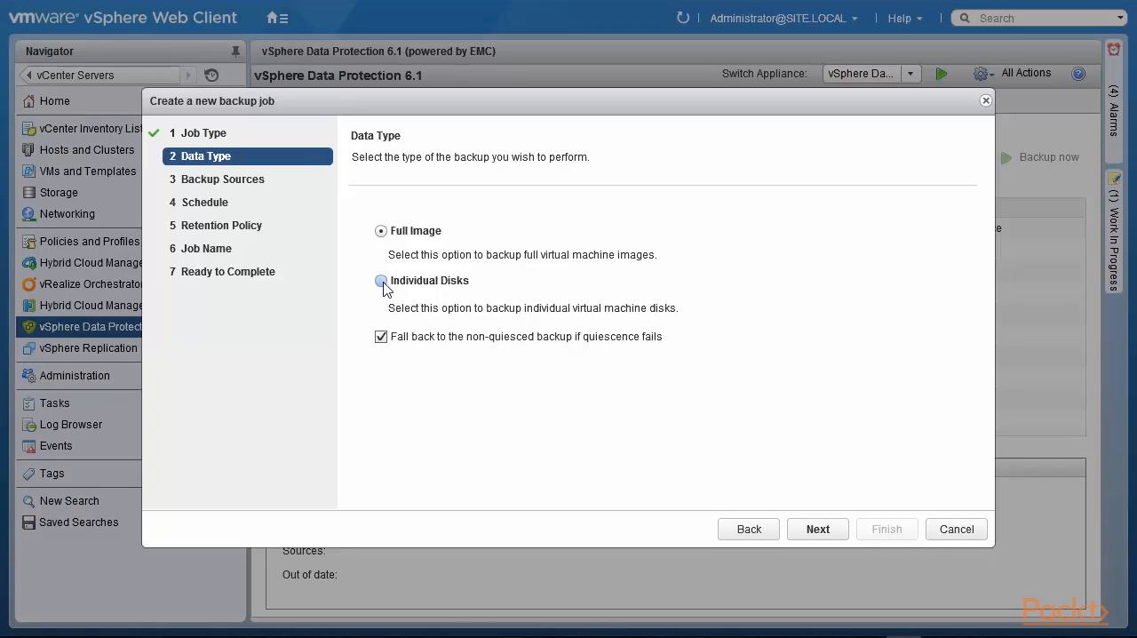
pyautogui.moveTo(500, 219)
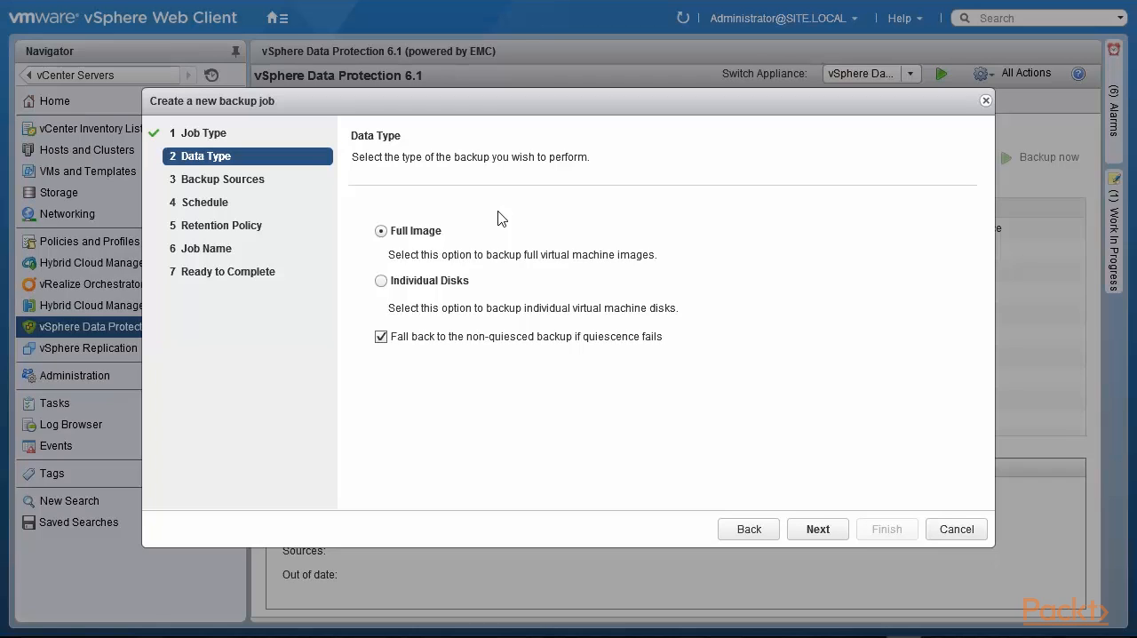
pyautogui.moveTo(483, 222)
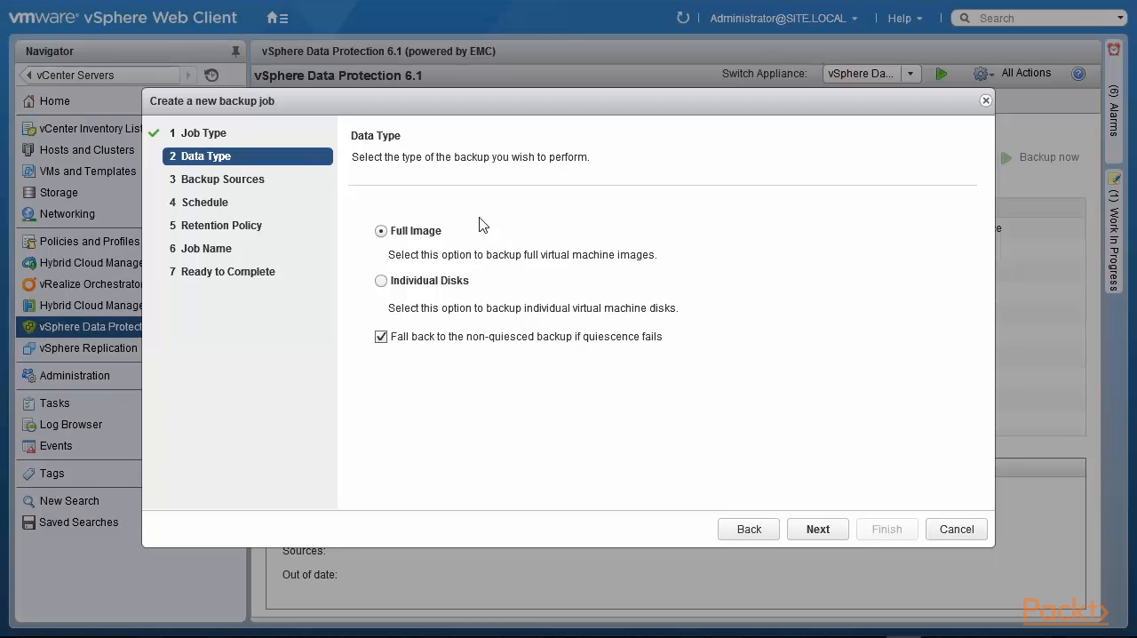
pyautogui.moveTo(391, 358)
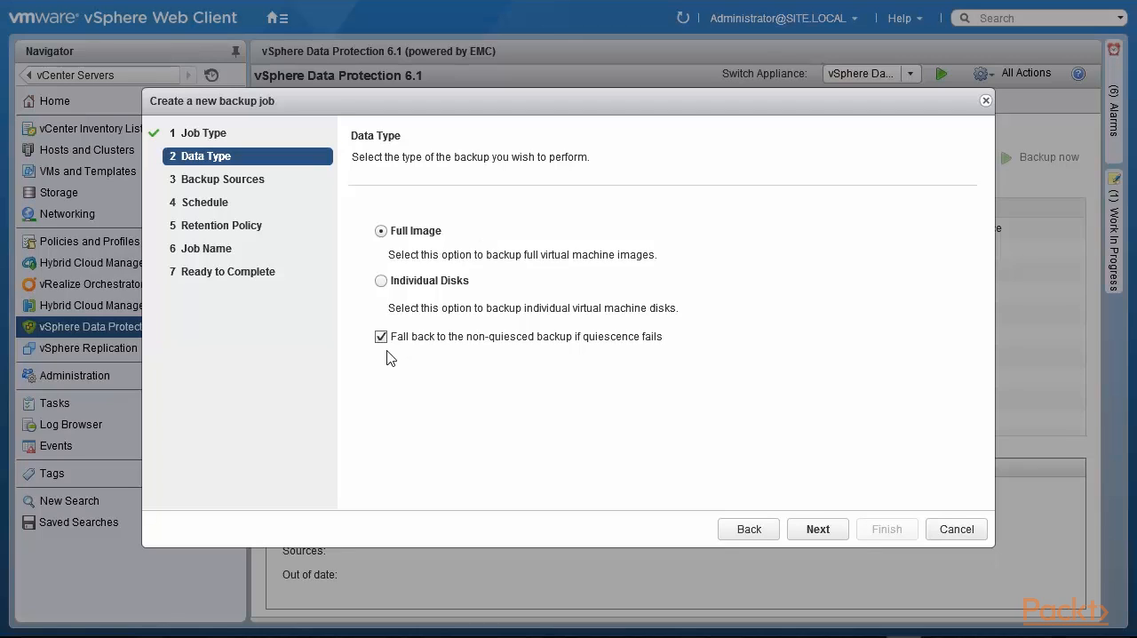
pyautogui.moveTo(525, 359)
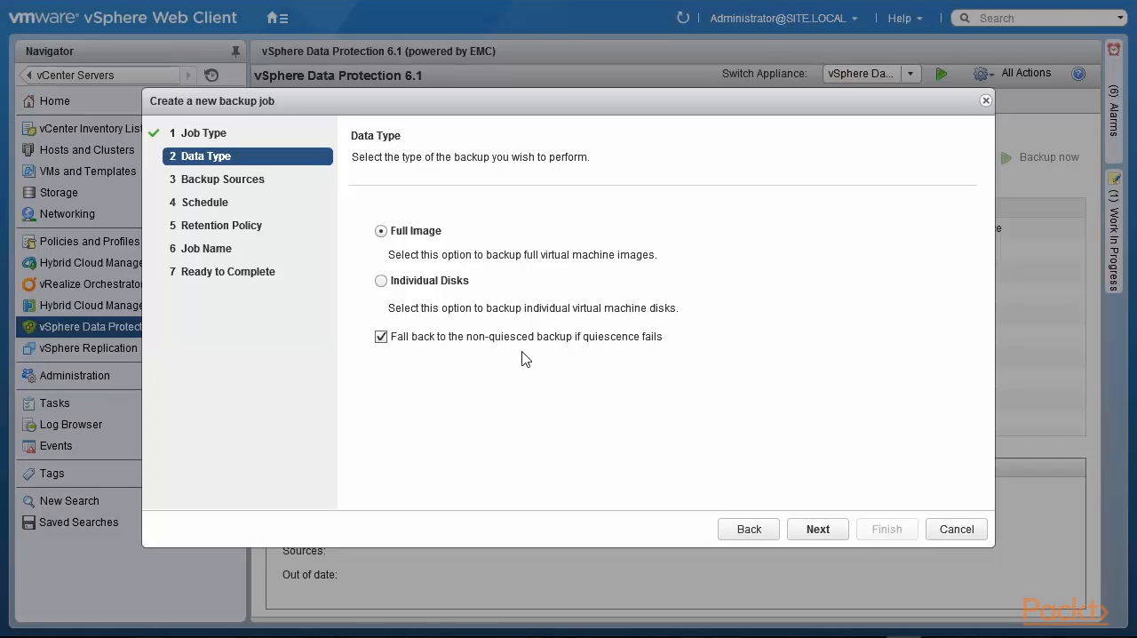
pyautogui.moveTo(513, 358)
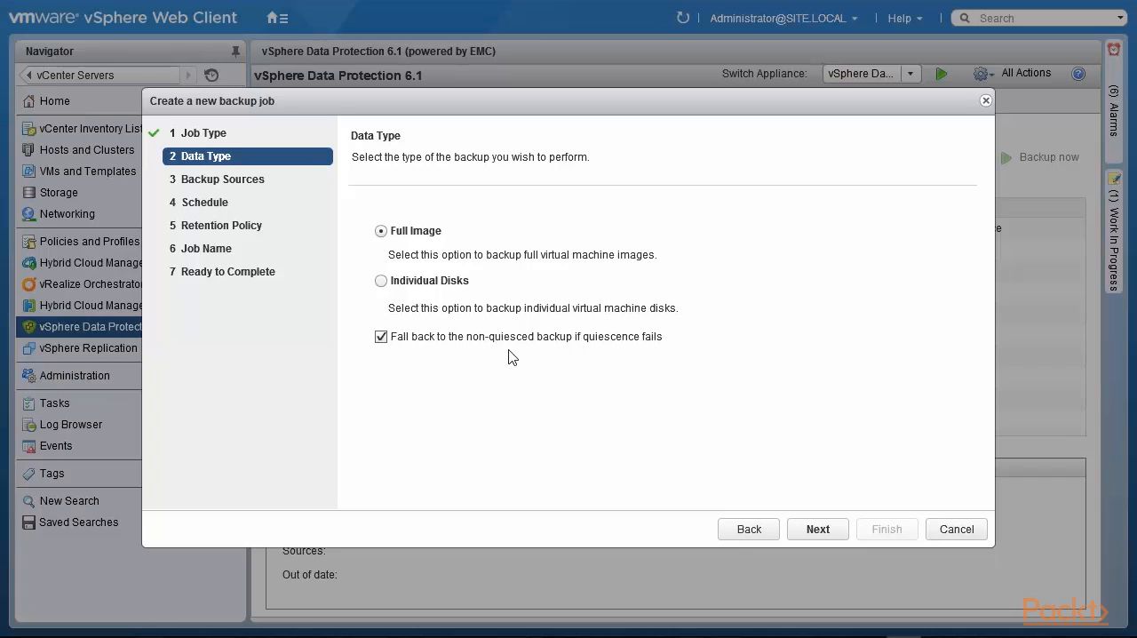
pyautogui.moveTo(479, 353)
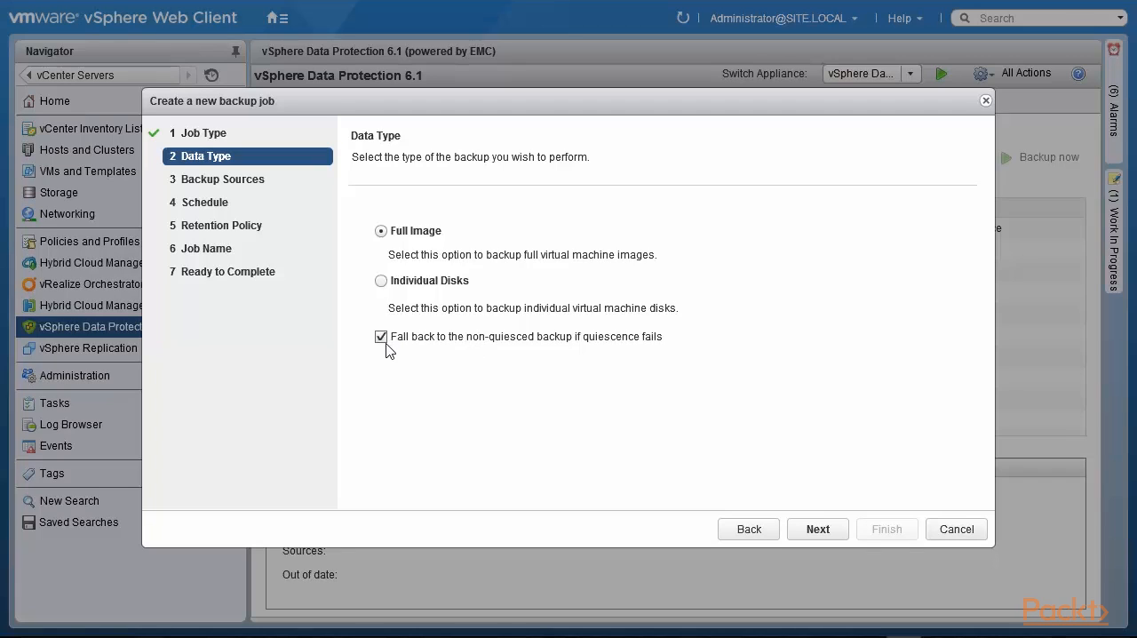
pyautogui.moveTo(534, 357)
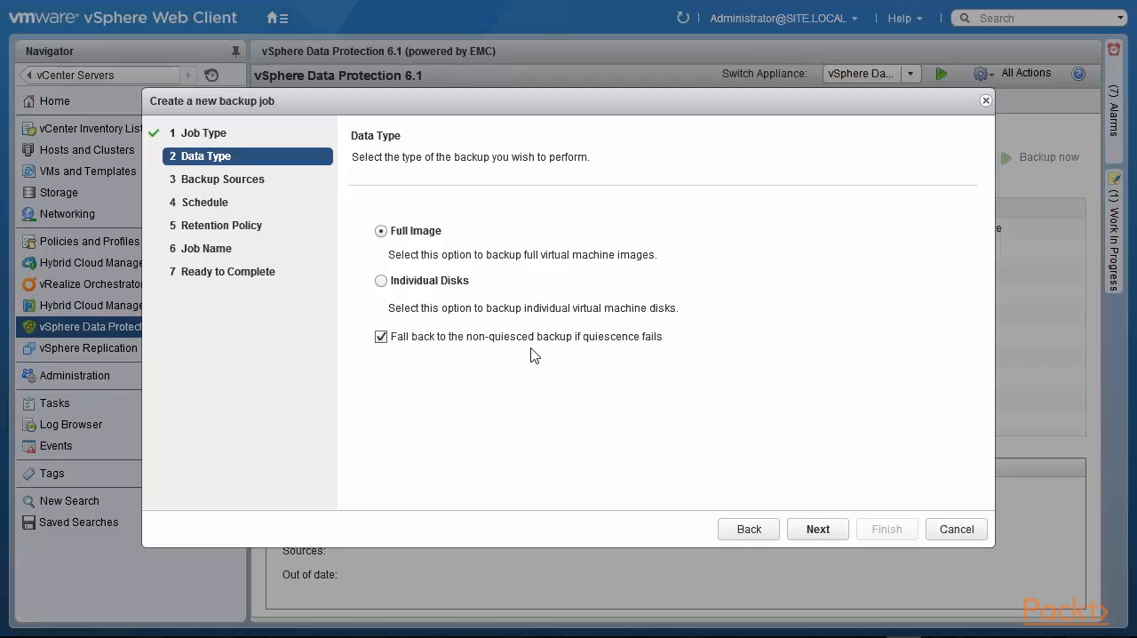
# Expand the Virtual Machines tree through the Packt Publishing datacenter to its hosts.
pyautogui.click(817, 528)
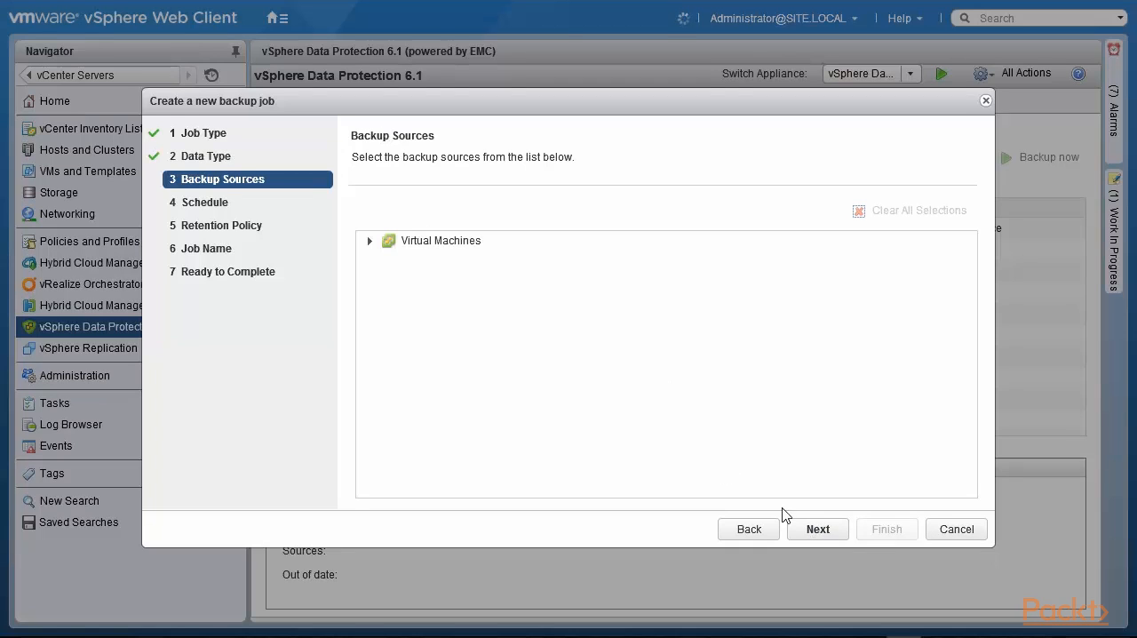
pyautogui.click(440, 240)
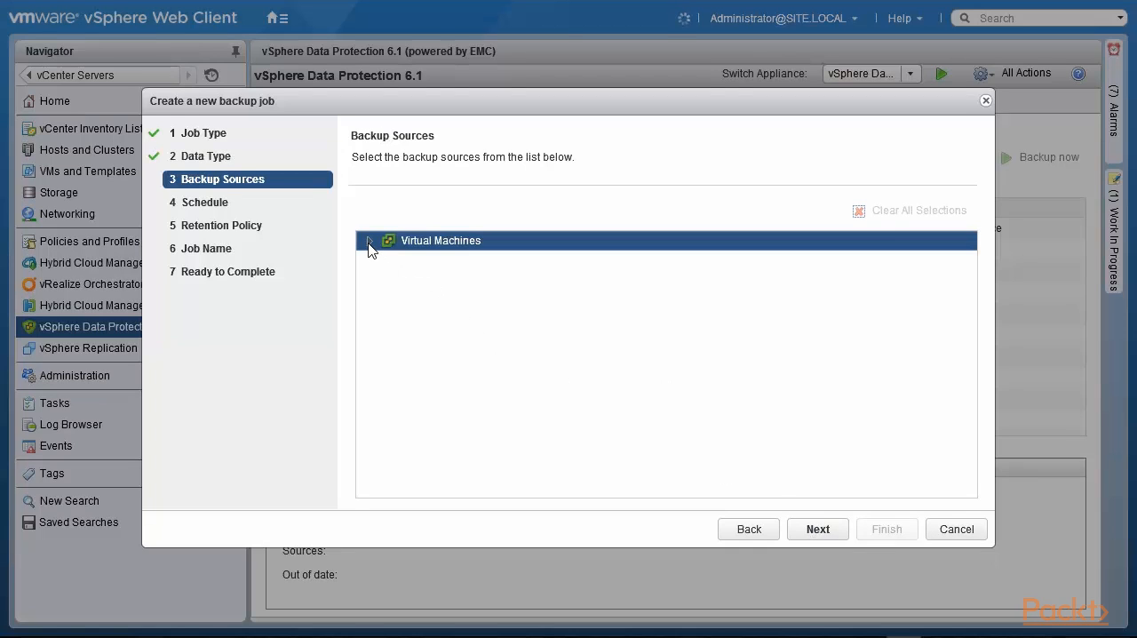
pyautogui.click(369, 241)
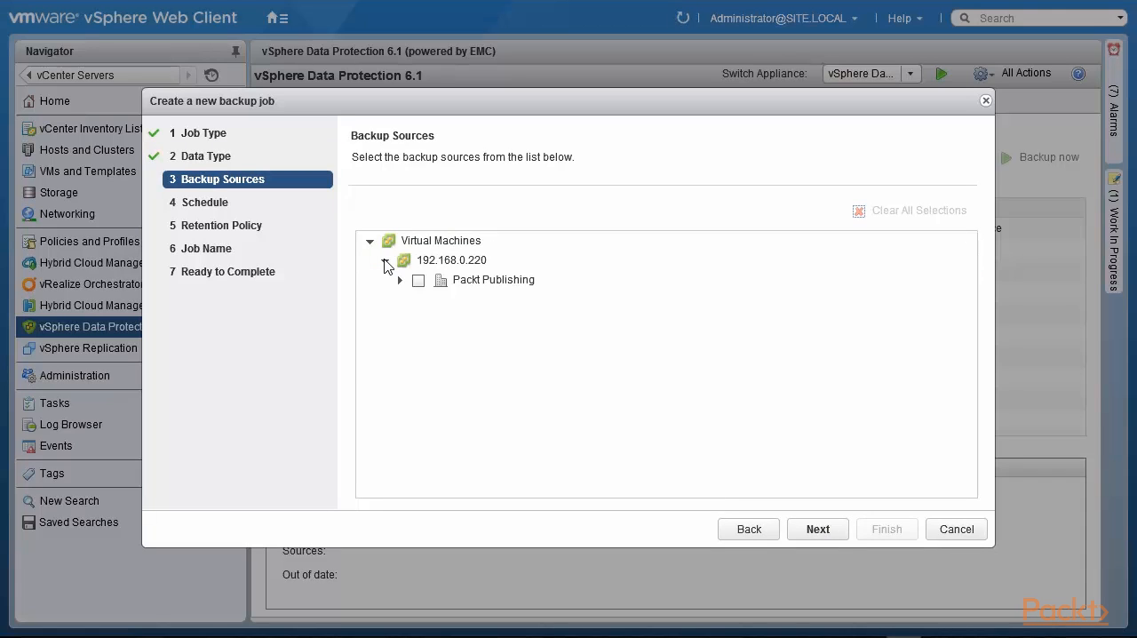
pyautogui.click(493, 279)
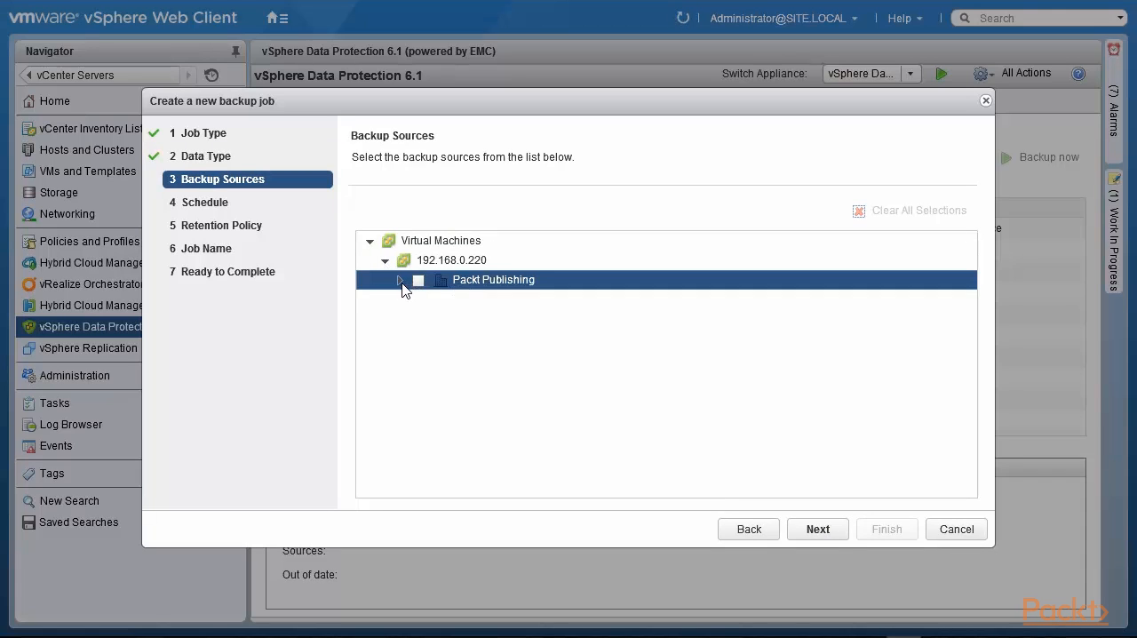
pyautogui.click(399, 280)
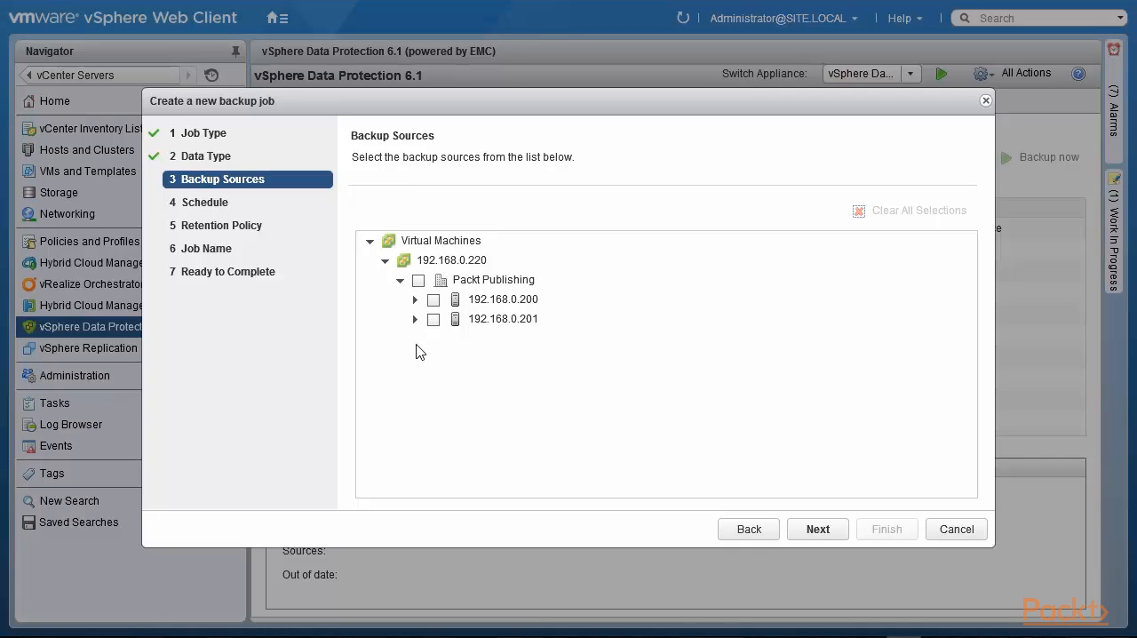
pyautogui.click(503, 299)
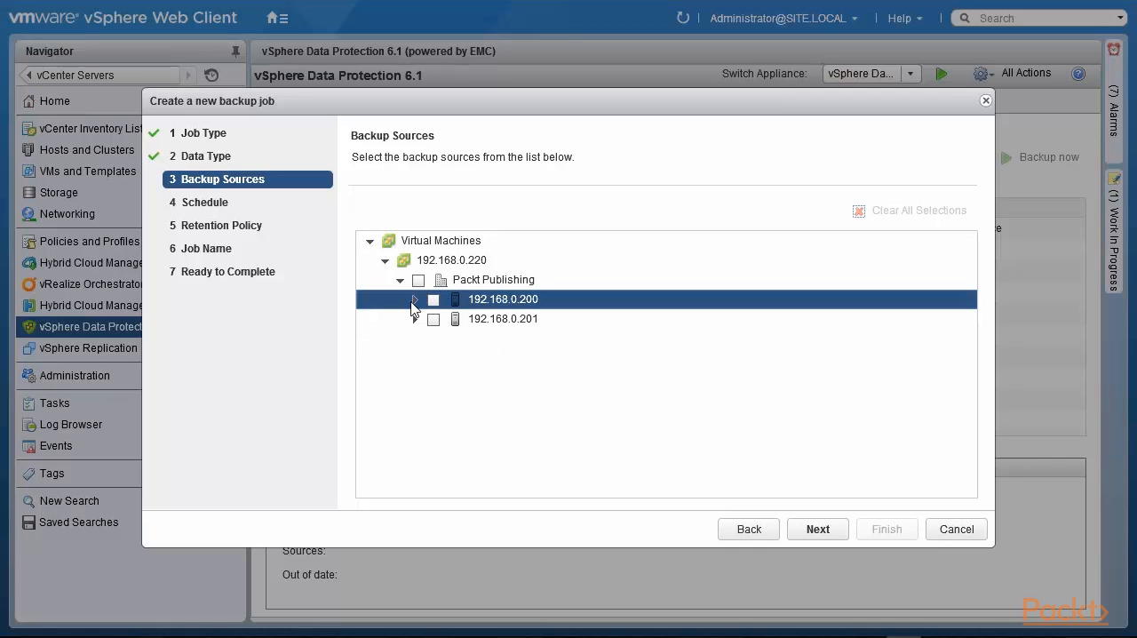
pyautogui.click(414, 299)
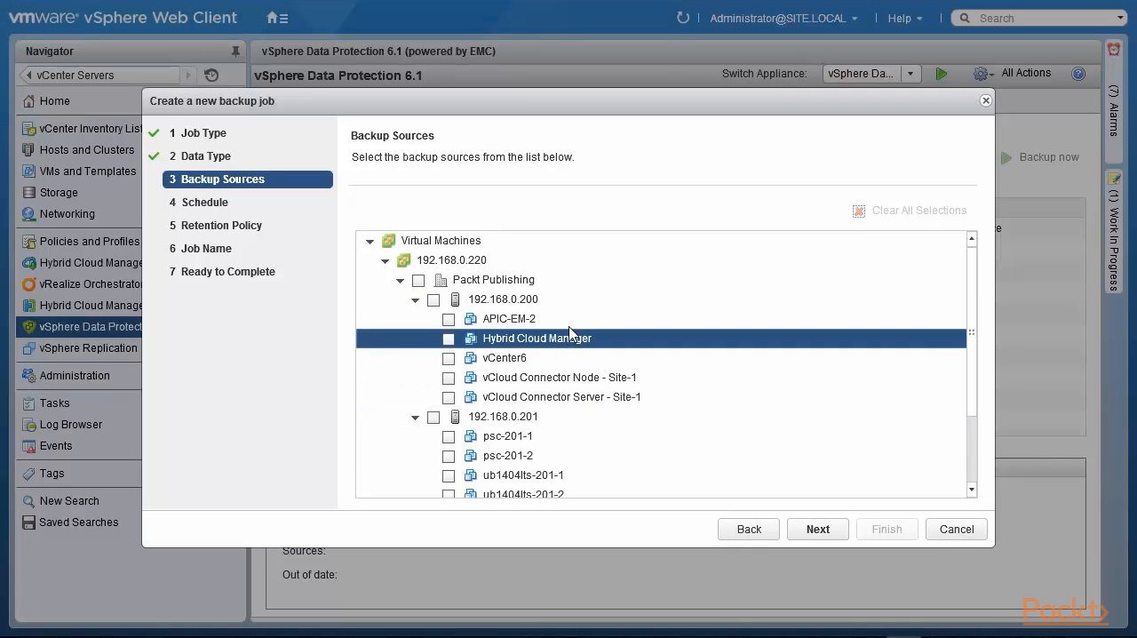
# Check ub1404lts-PacktPub-2 under host 192.168.0.201 as the backup source.
pyautogui.click(507, 435)
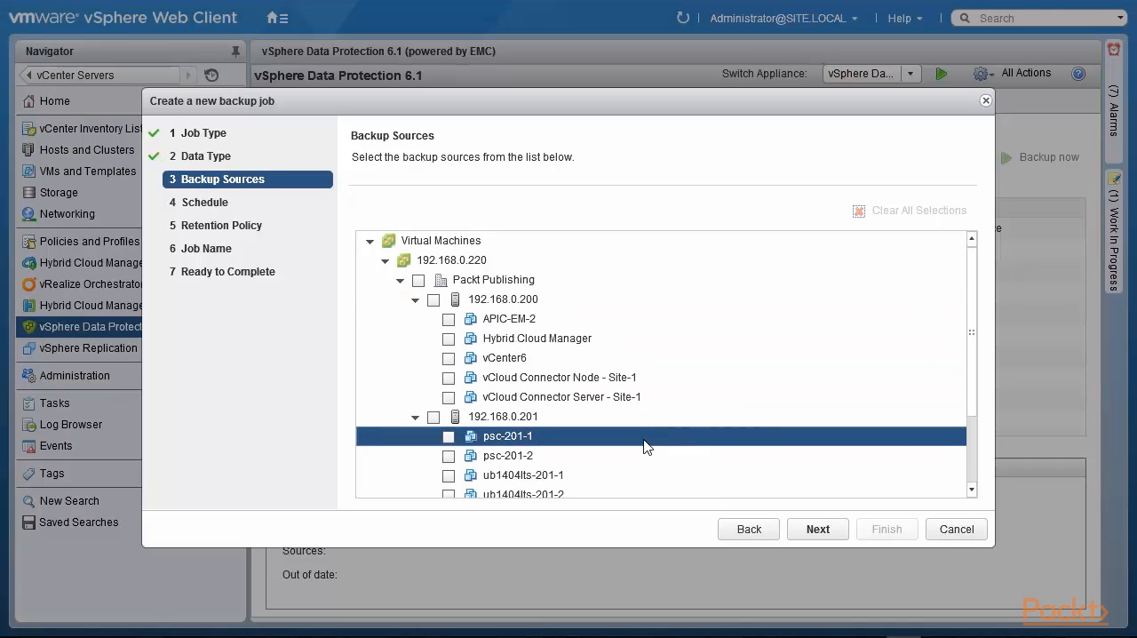
pyautogui.click(508, 455)
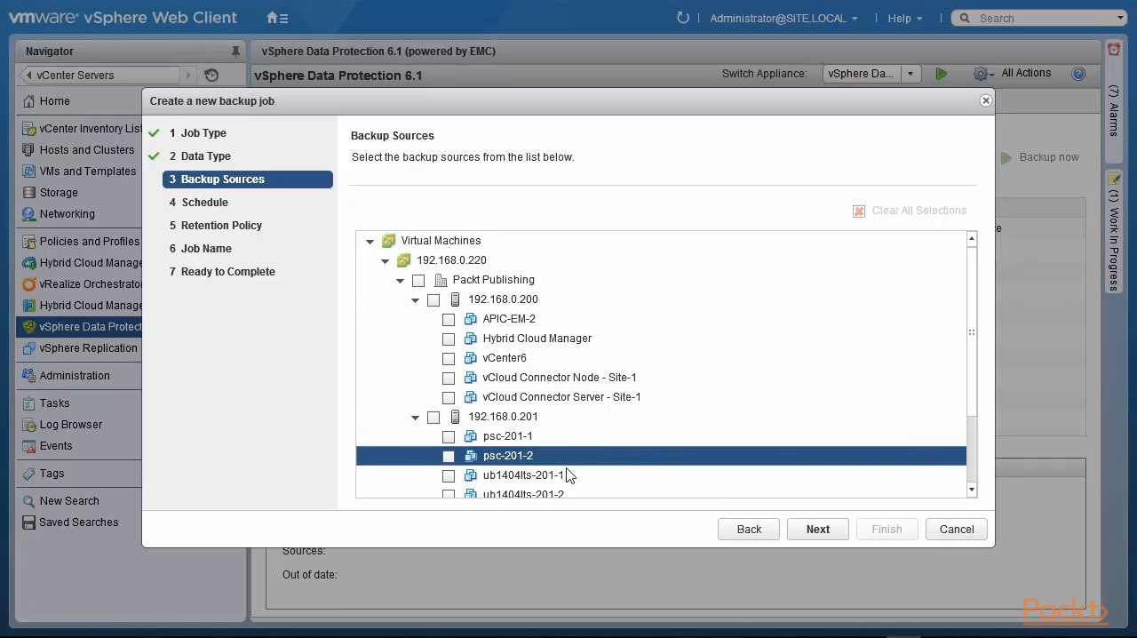
pyautogui.click(509, 318)
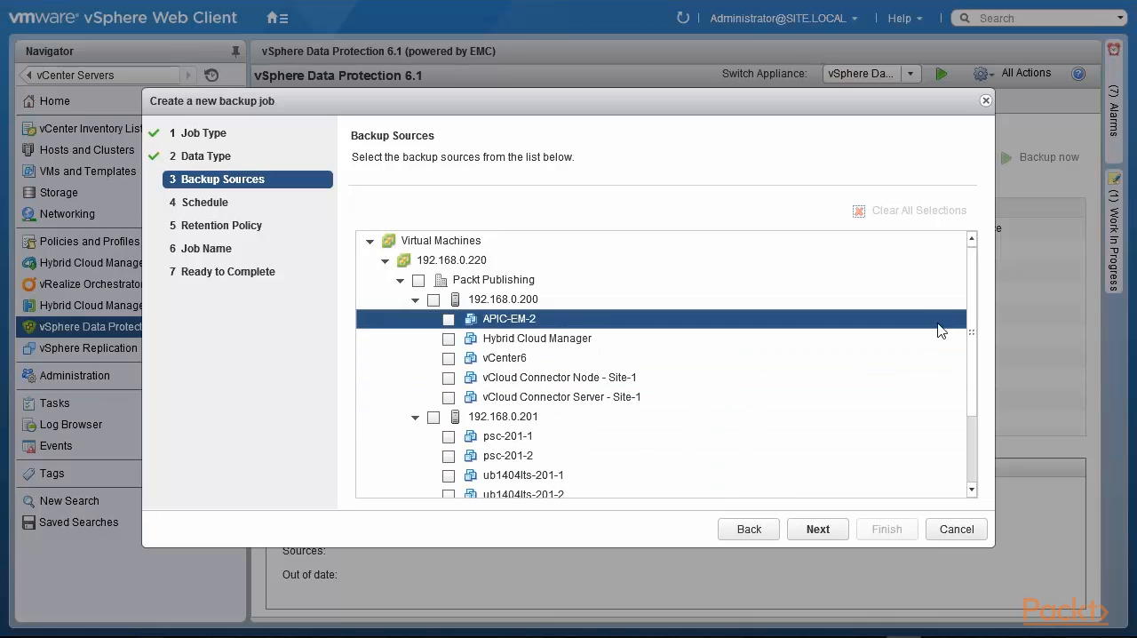
pyautogui.scroll(-3)
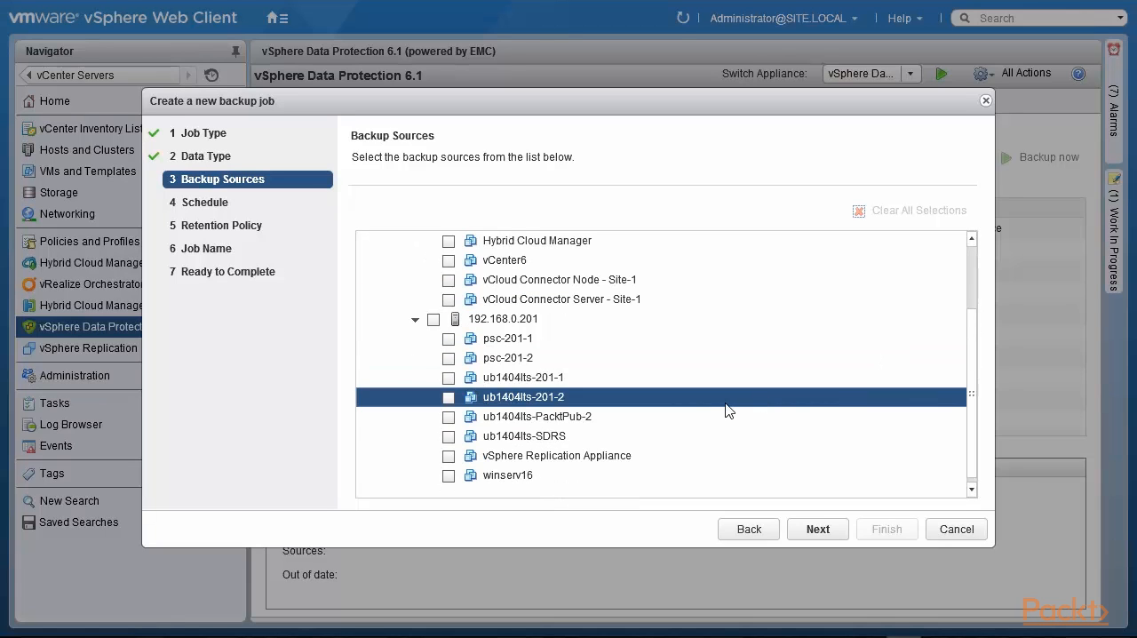
pyautogui.click(537, 415)
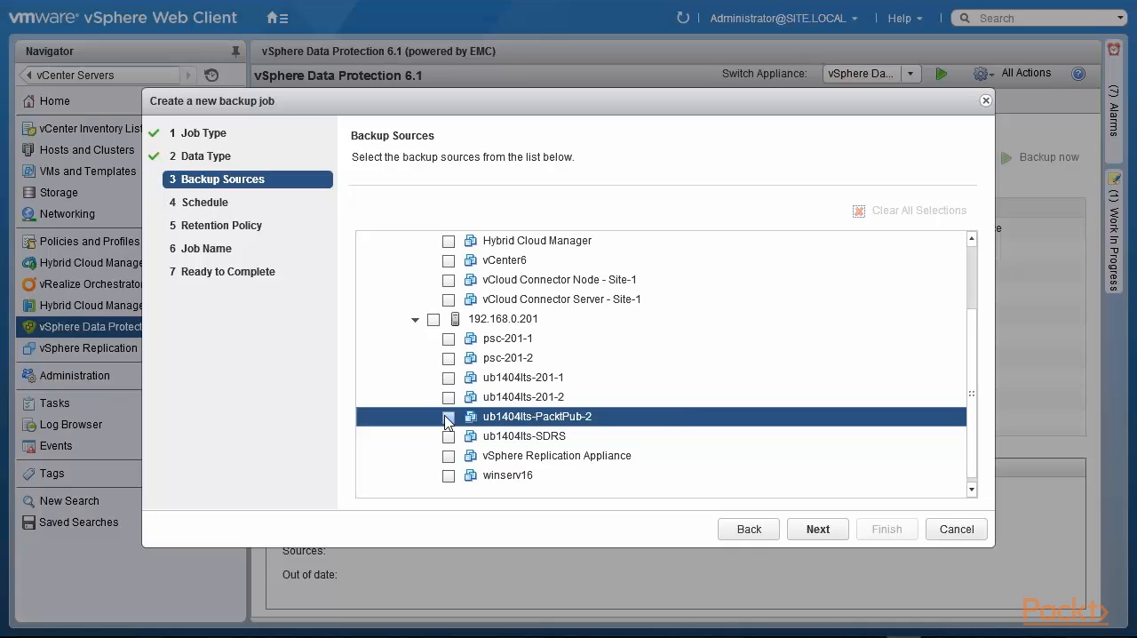
pyautogui.click(449, 416)
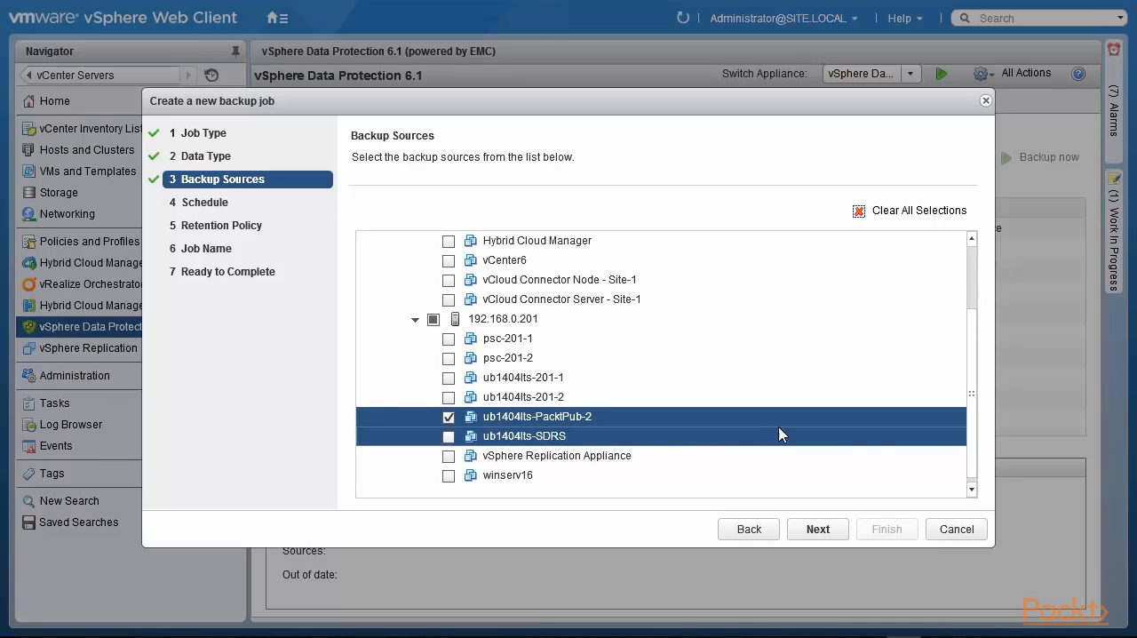
pyautogui.moveTo(609, 404)
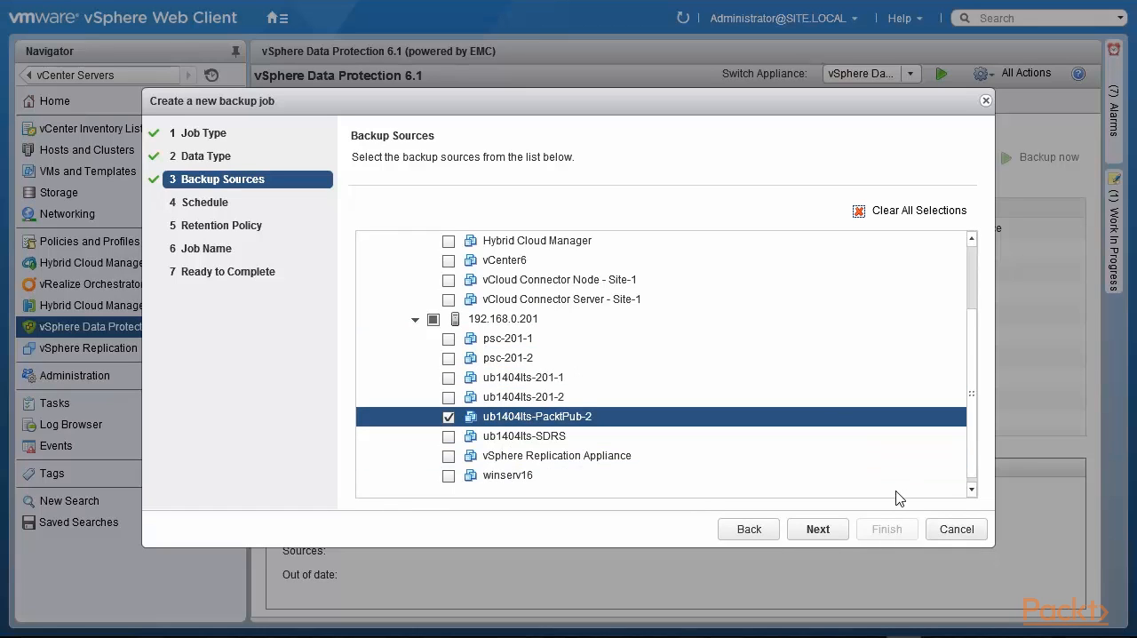
pyautogui.moveTo(818, 529)
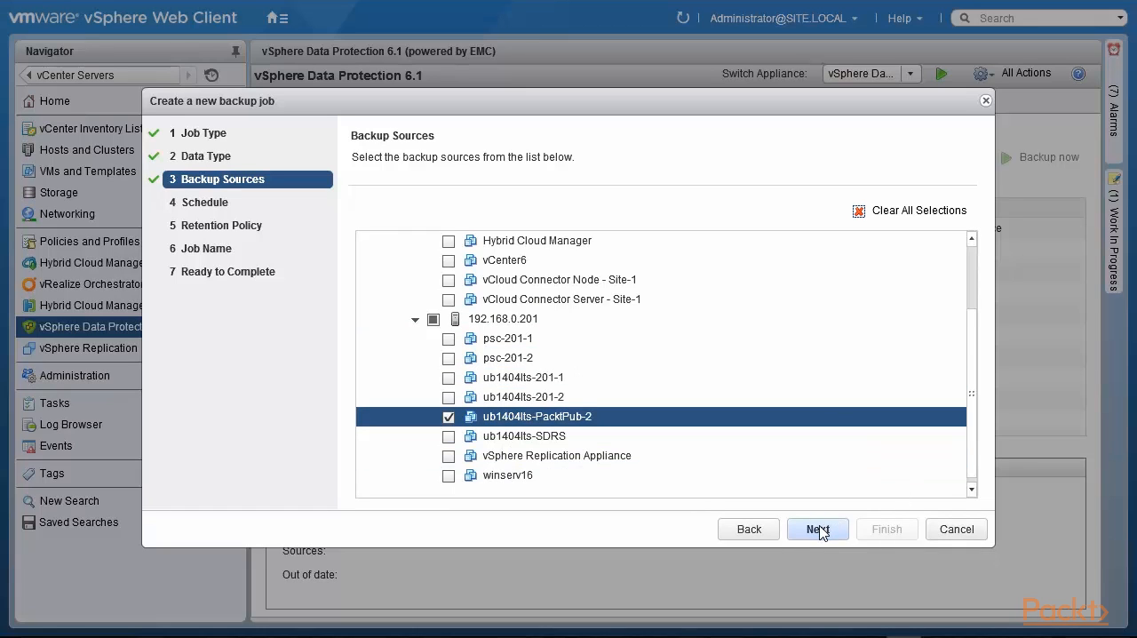
# Schedule the job daily at 8:00 PM after trying the weekly and monthly options.
pyautogui.click(818, 529)
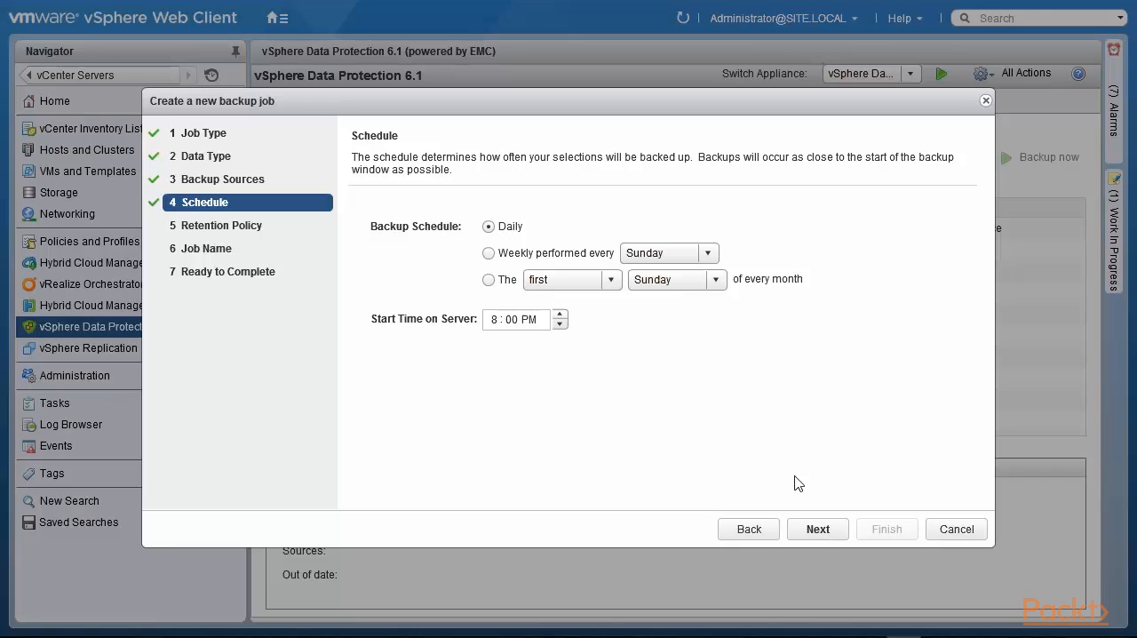
pyautogui.moveTo(754, 394)
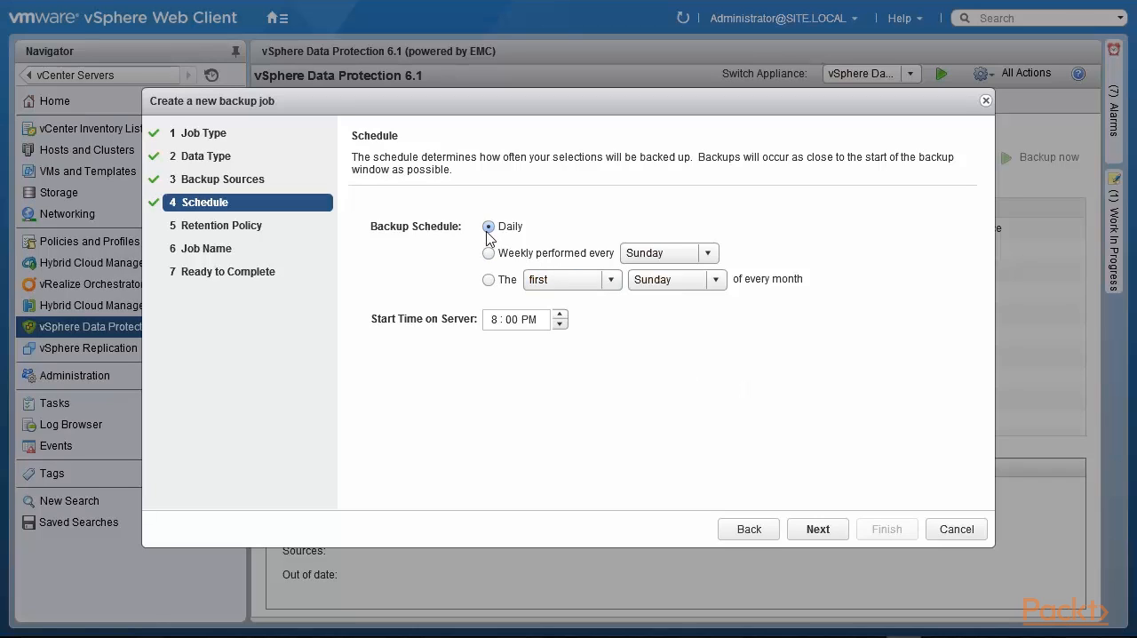
pyautogui.click(488, 253)
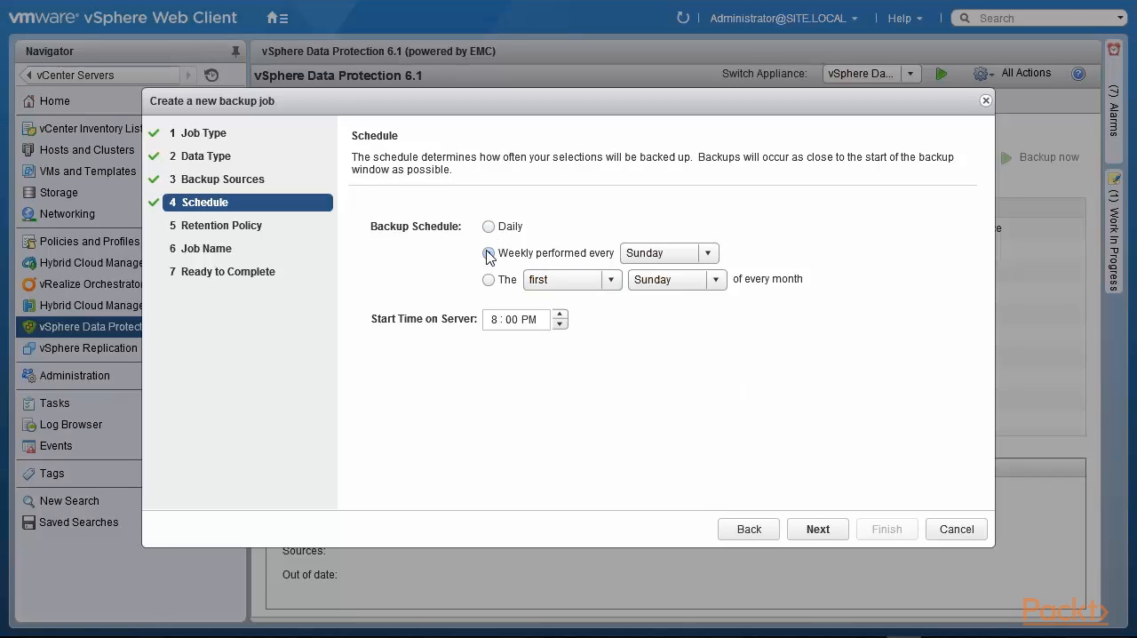
pyautogui.click(488, 253)
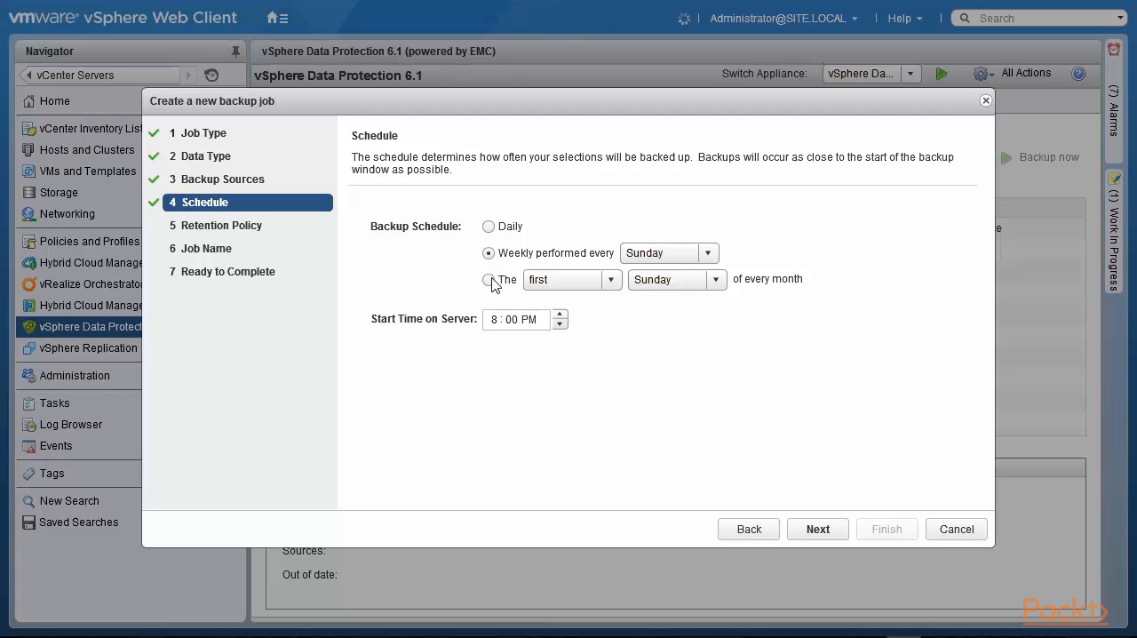
pyautogui.click(488, 279)
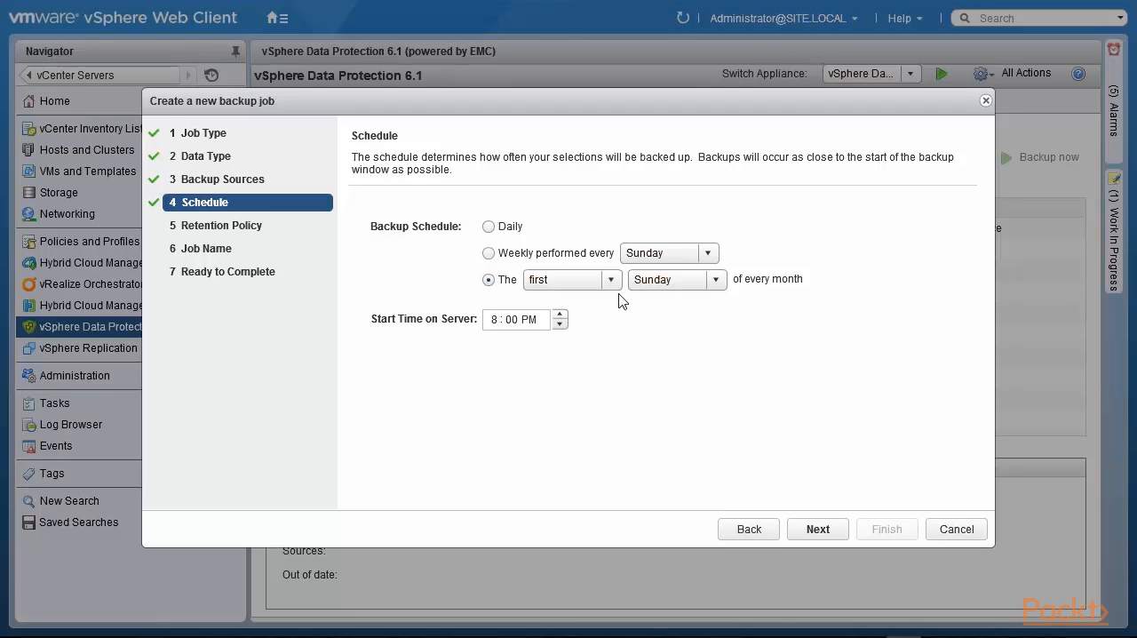
pyautogui.click(611, 279)
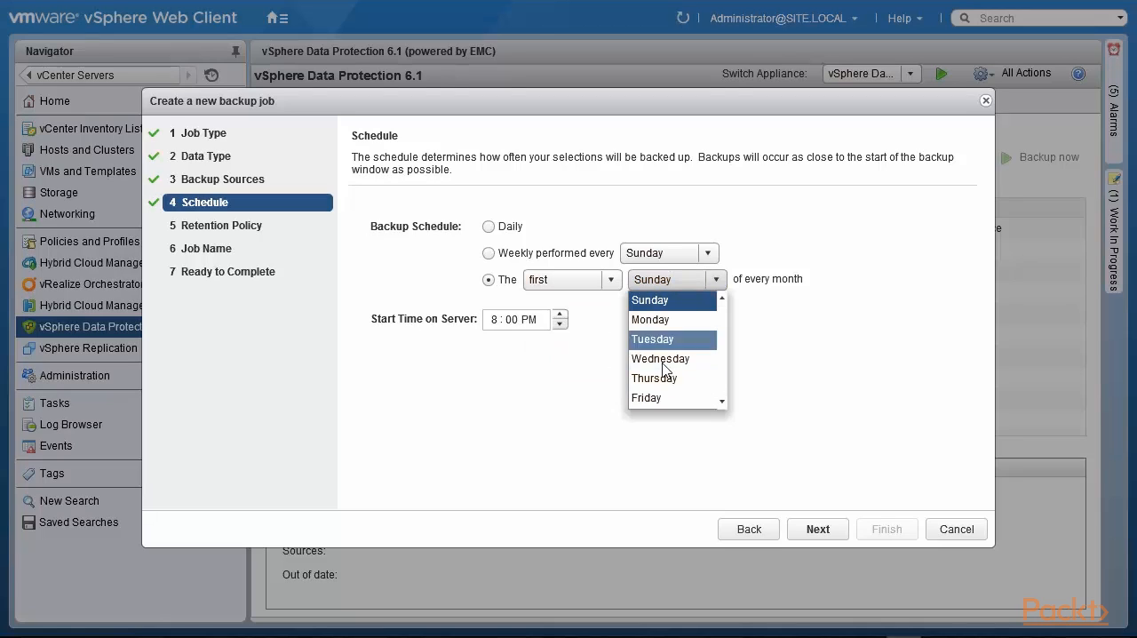
pyautogui.click(649, 299)
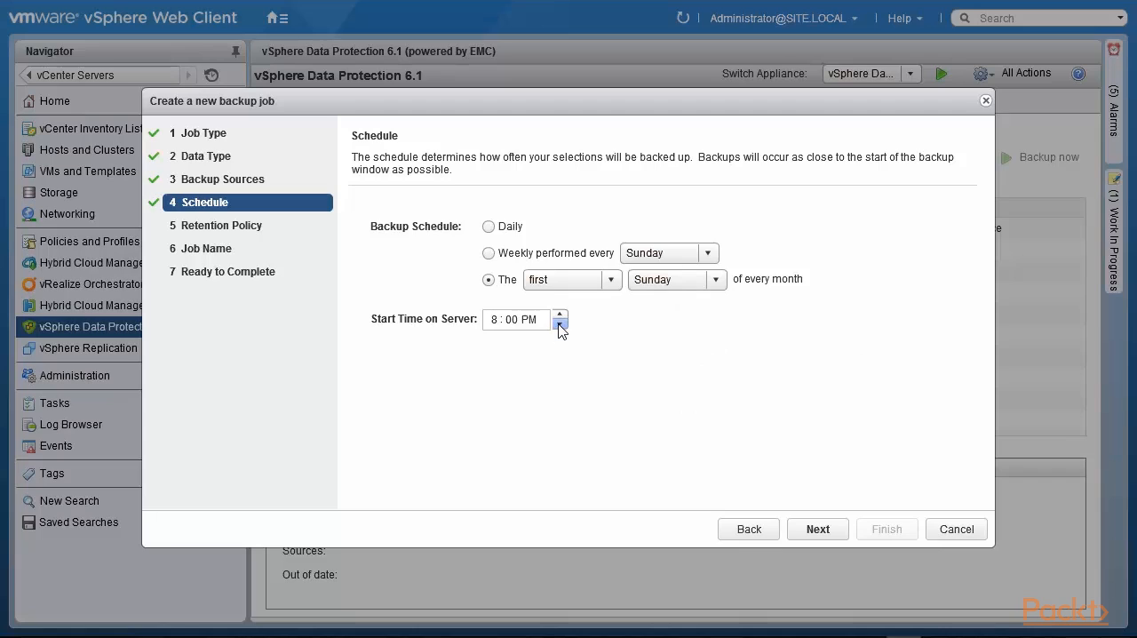
pyautogui.moveTo(461, 334)
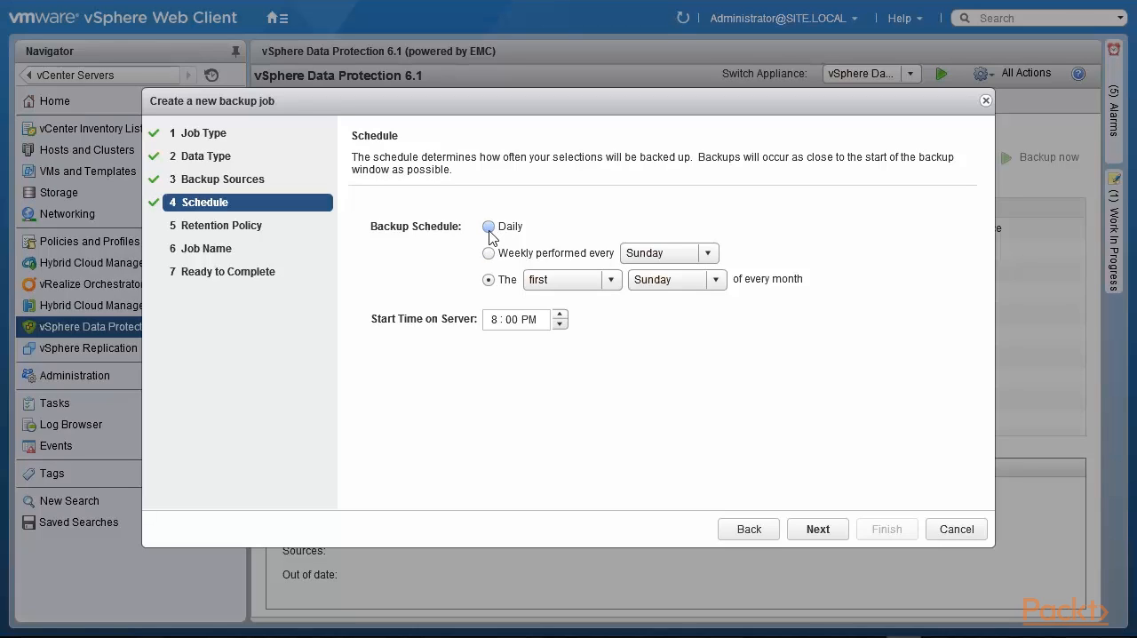
pyautogui.click(489, 226)
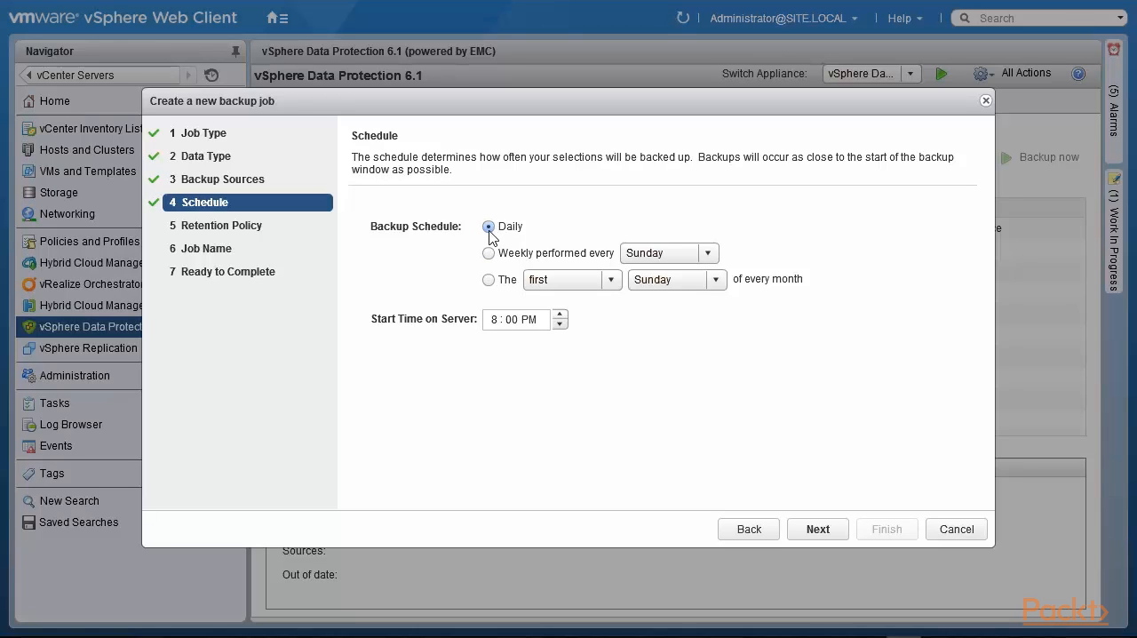
pyautogui.moveTo(563, 359)
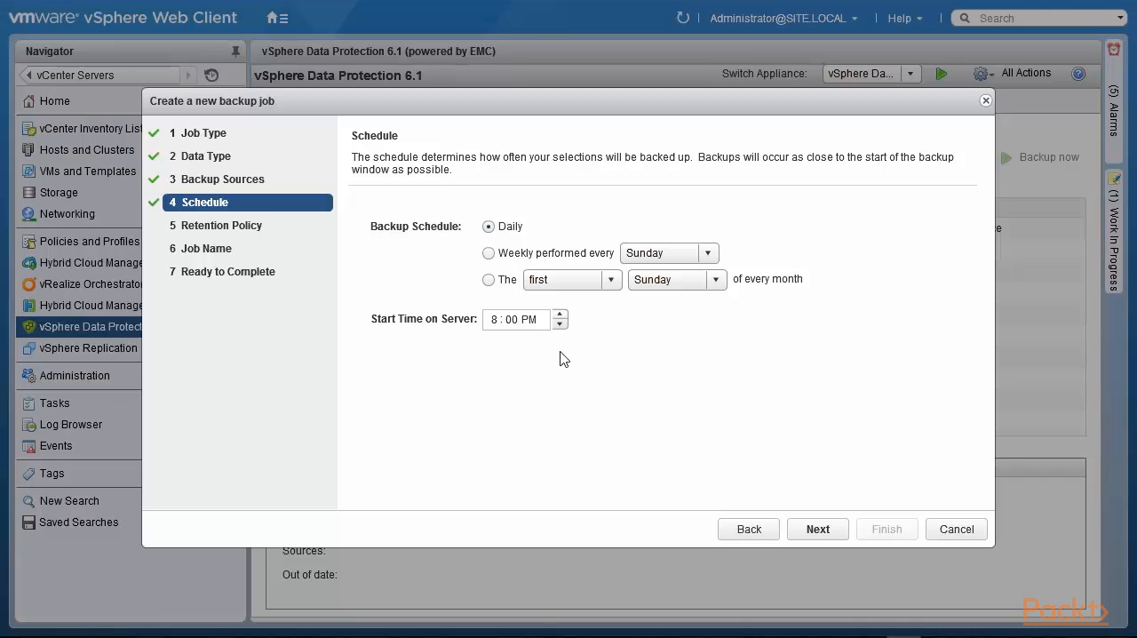
pyautogui.moveTo(818, 397)
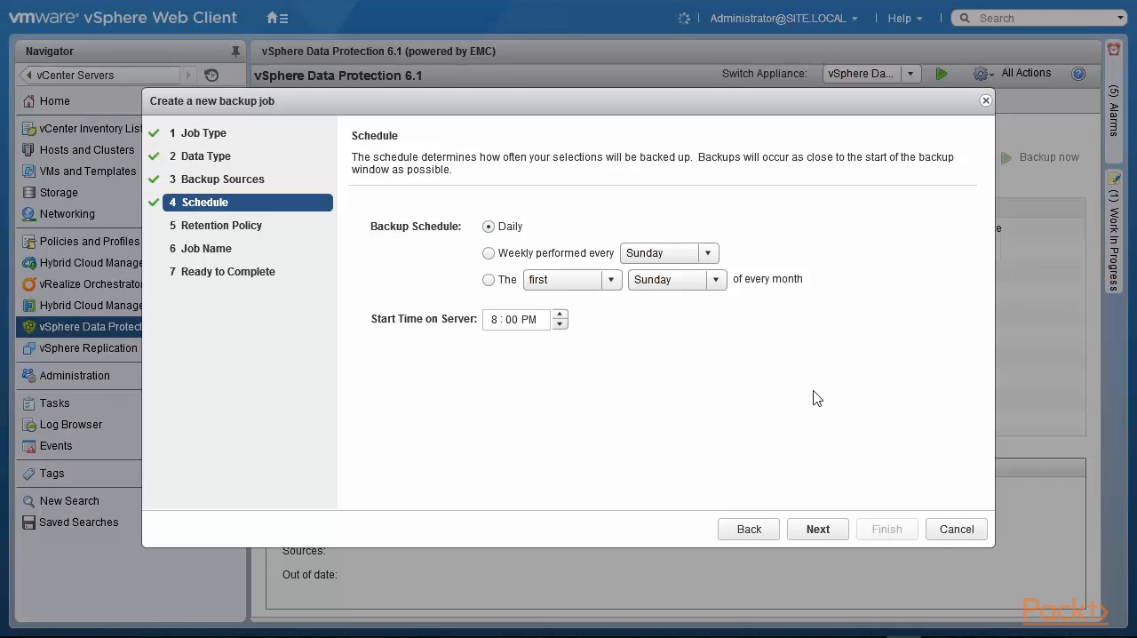
pyautogui.moveTo(817, 529)
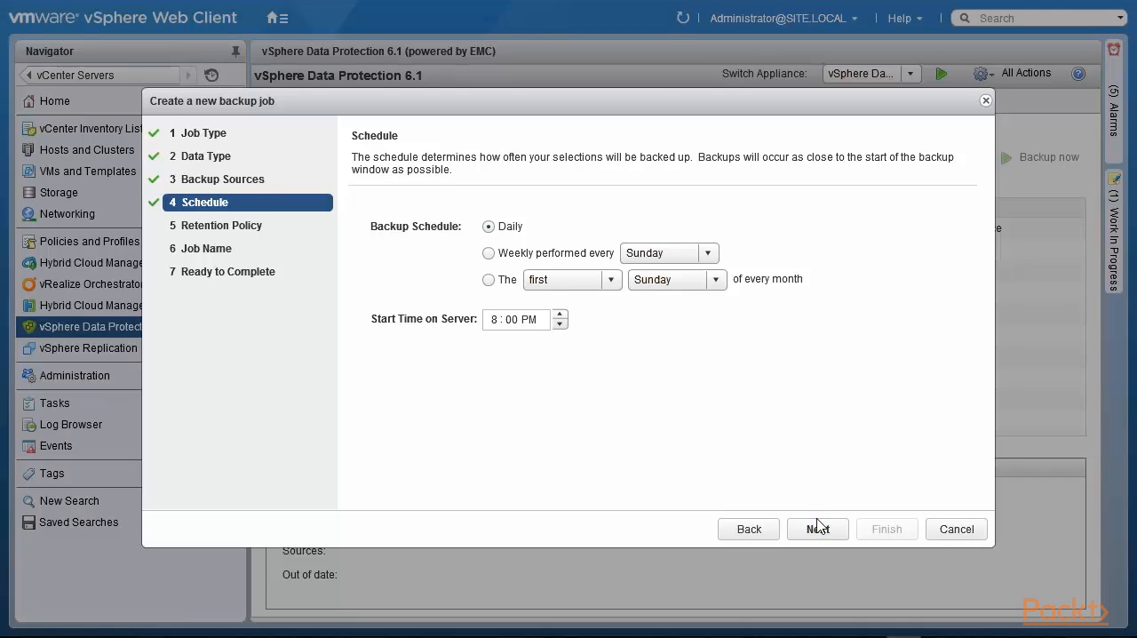
pyautogui.click(816, 529)
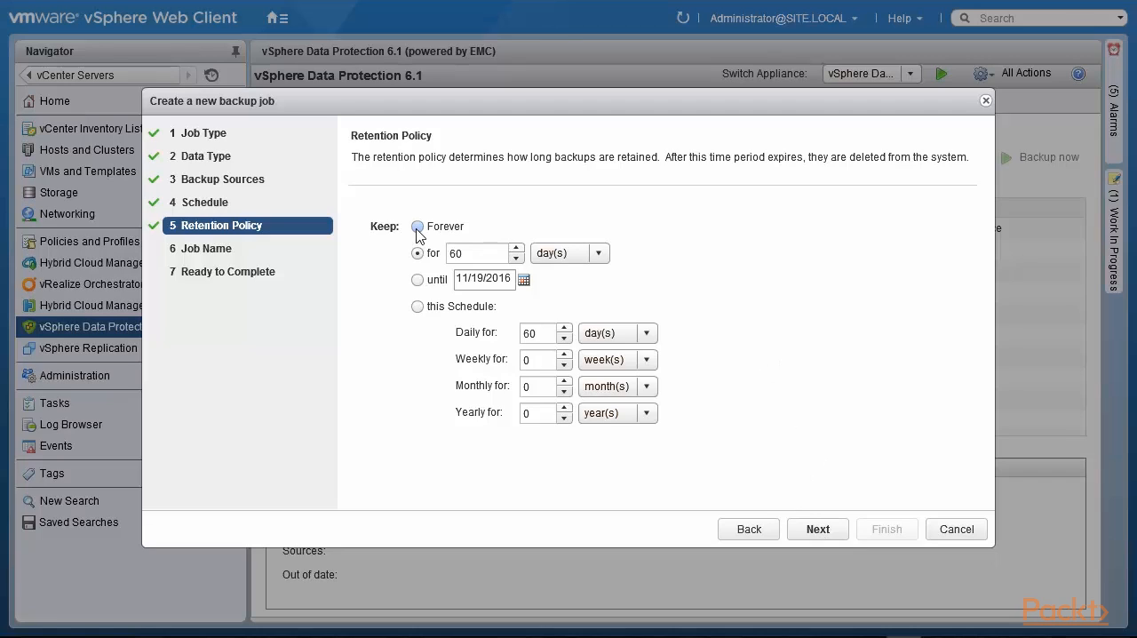
# Retain backups for 60 days after trying the until-date option.
pyautogui.click(417, 253)
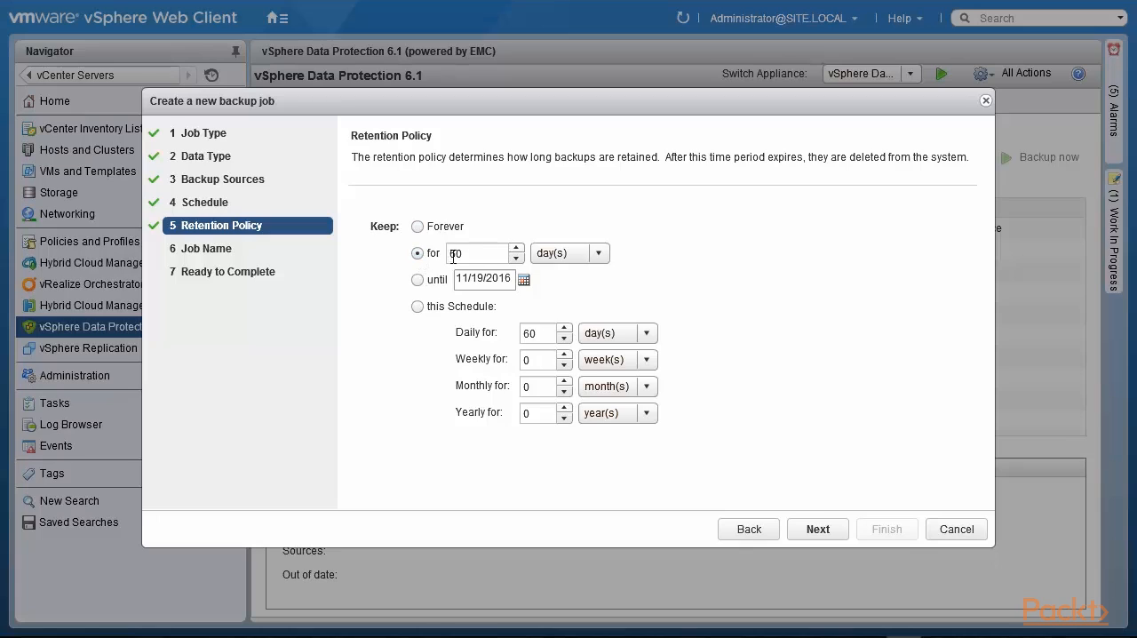
pyautogui.click(516, 257)
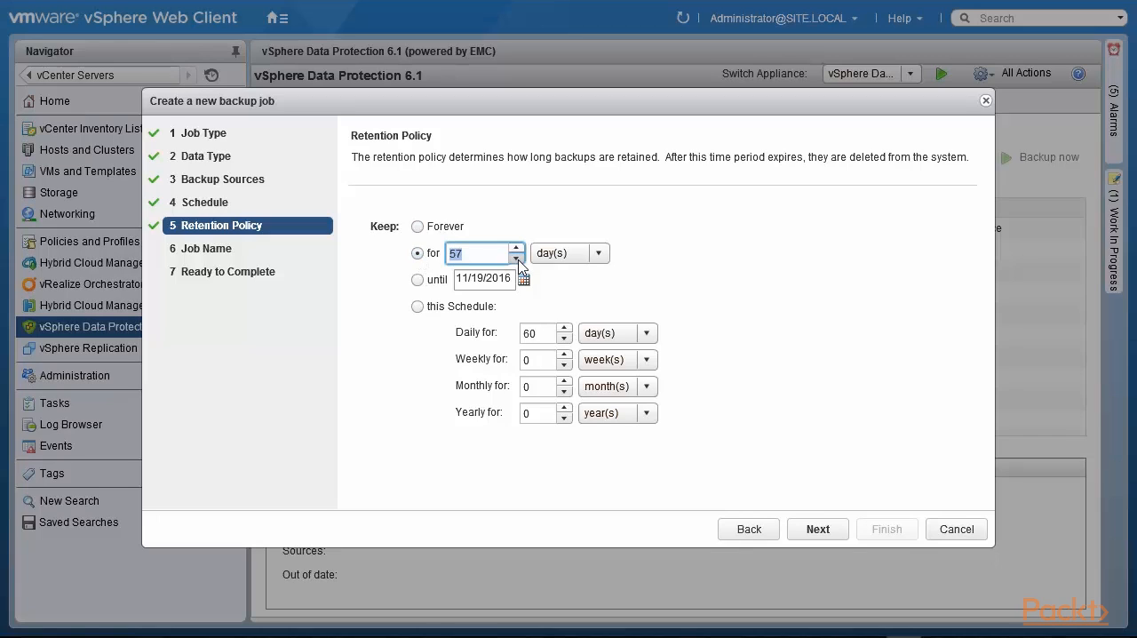
pyautogui.click(417, 279)
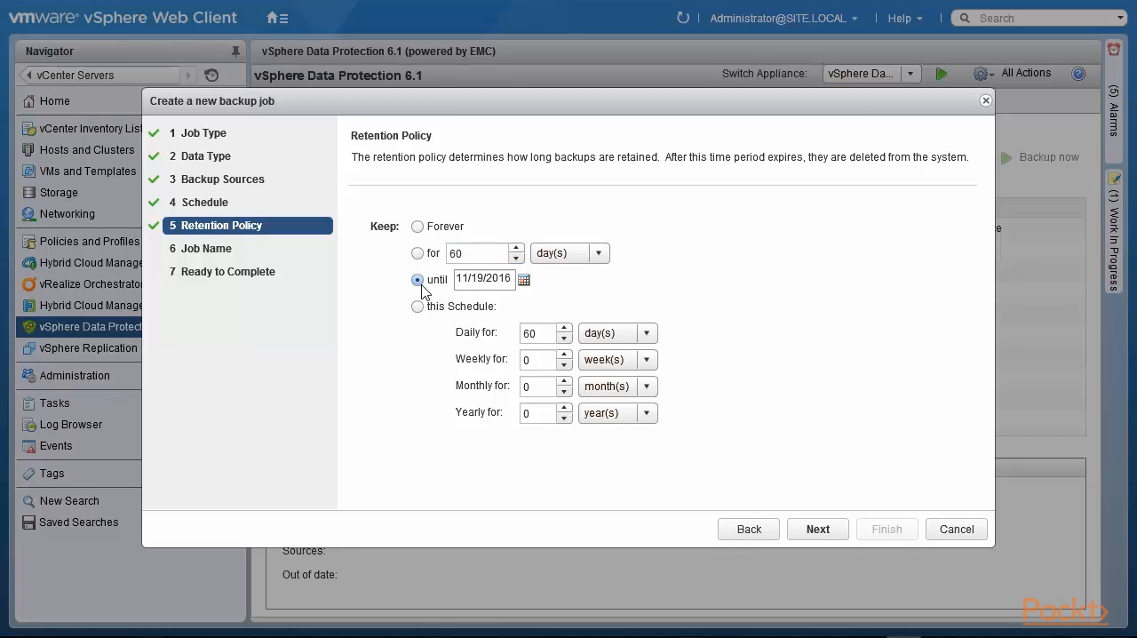
pyautogui.click(418, 254)
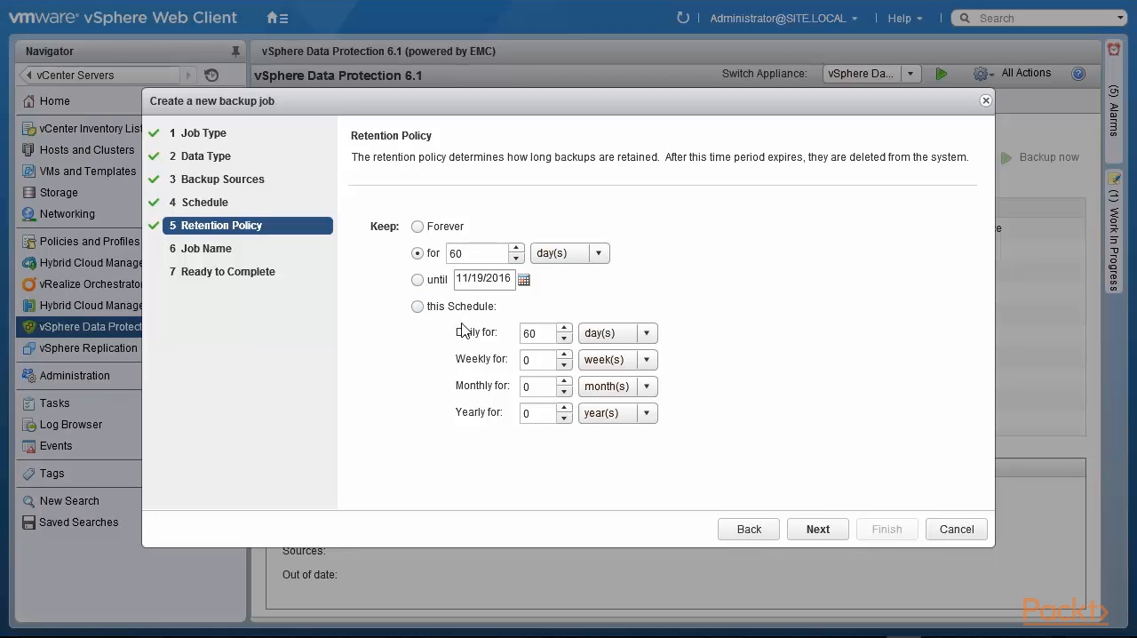
pyautogui.moveTo(500, 347)
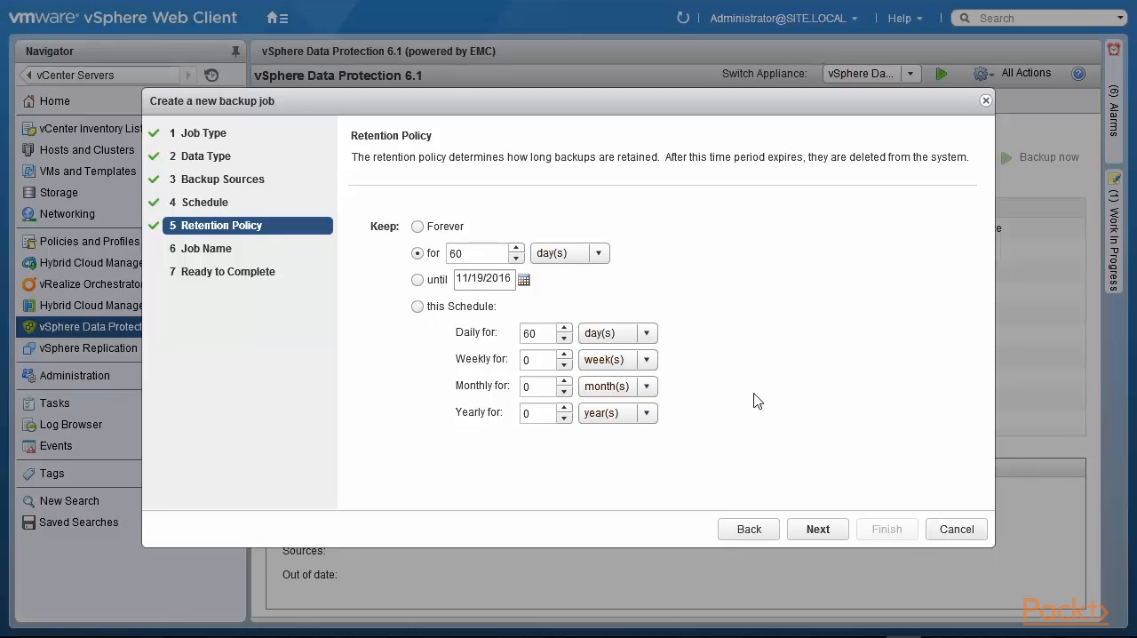
pyautogui.moveTo(835, 485)
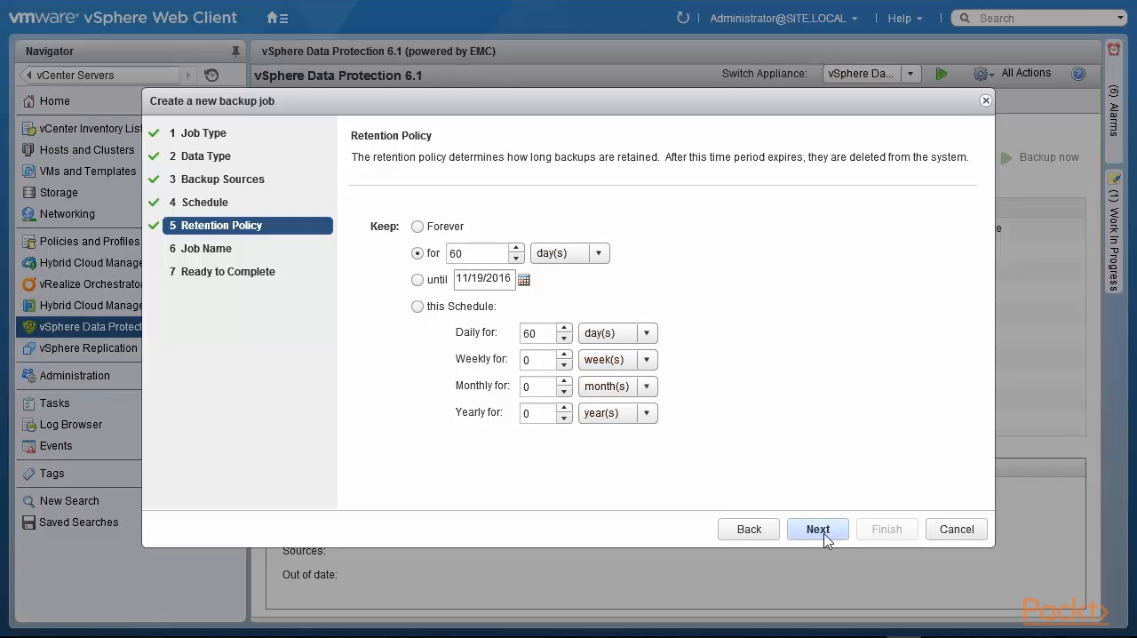
# Enter 'PacktPub-Backup_Job' as the job name and proceed to the summary.
pyautogui.click(817, 529)
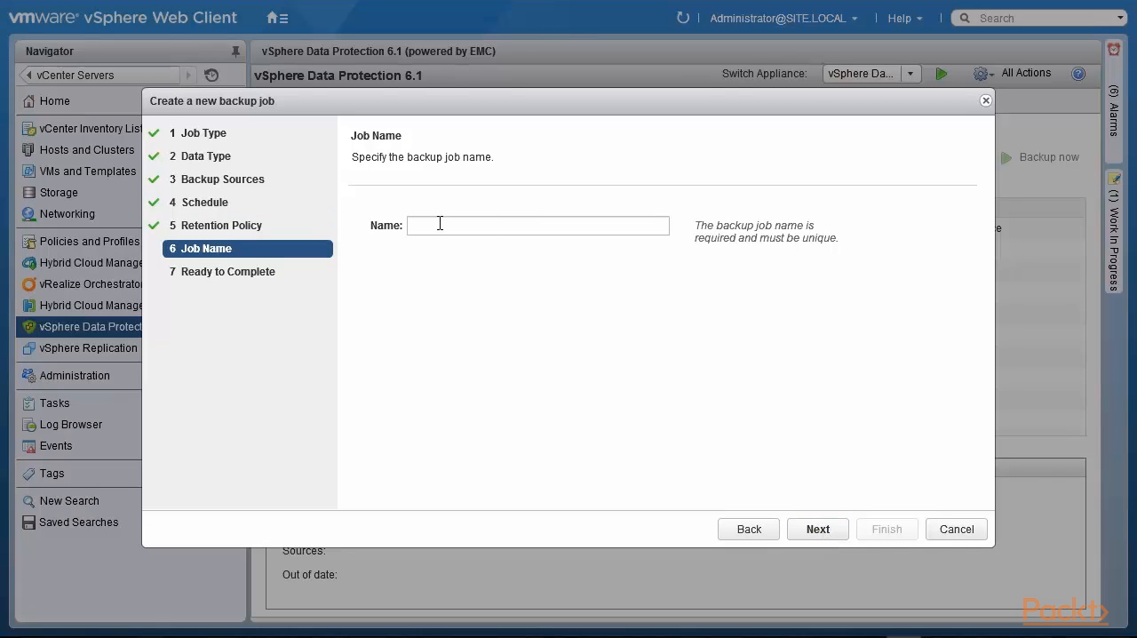
pyautogui.write('PacktPub')
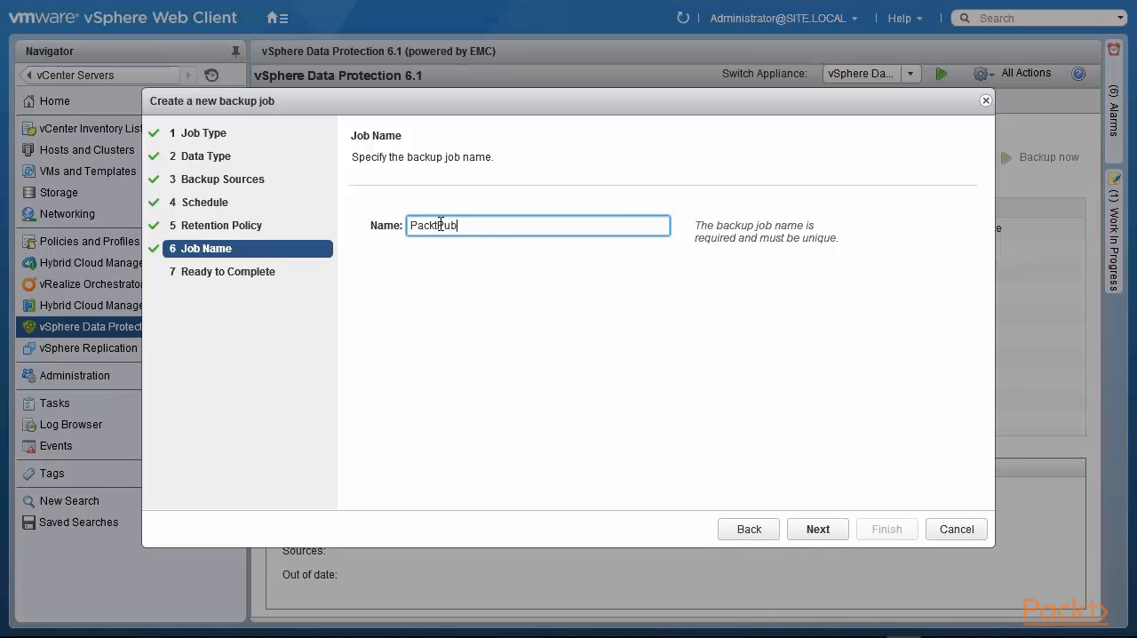
pyautogui.write('-Backup_Jo')
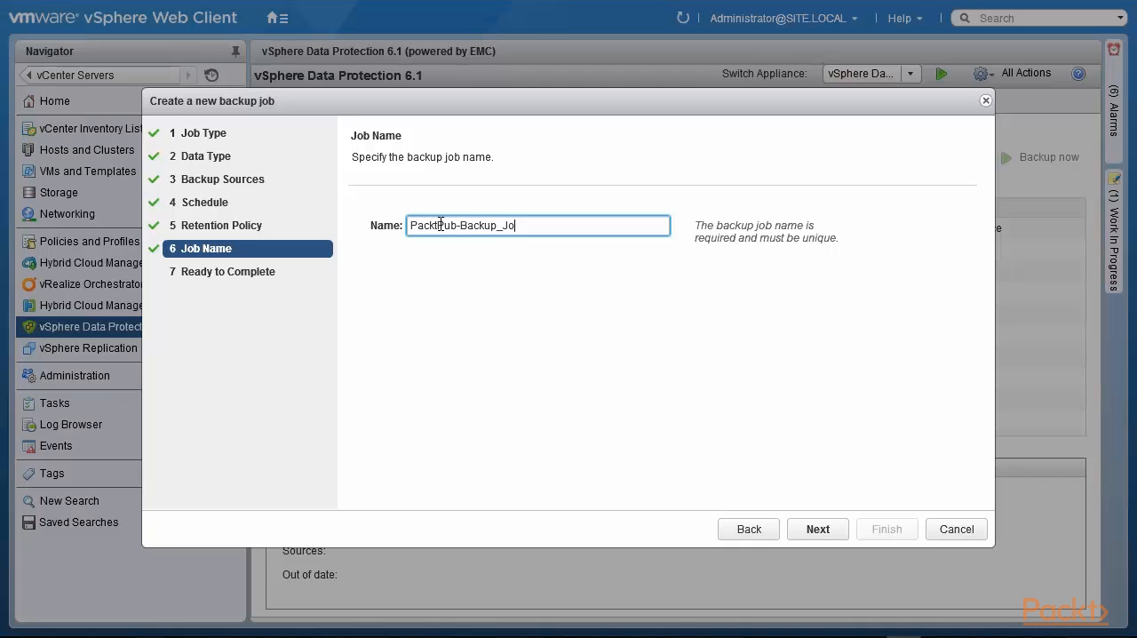
pyautogui.write('b')
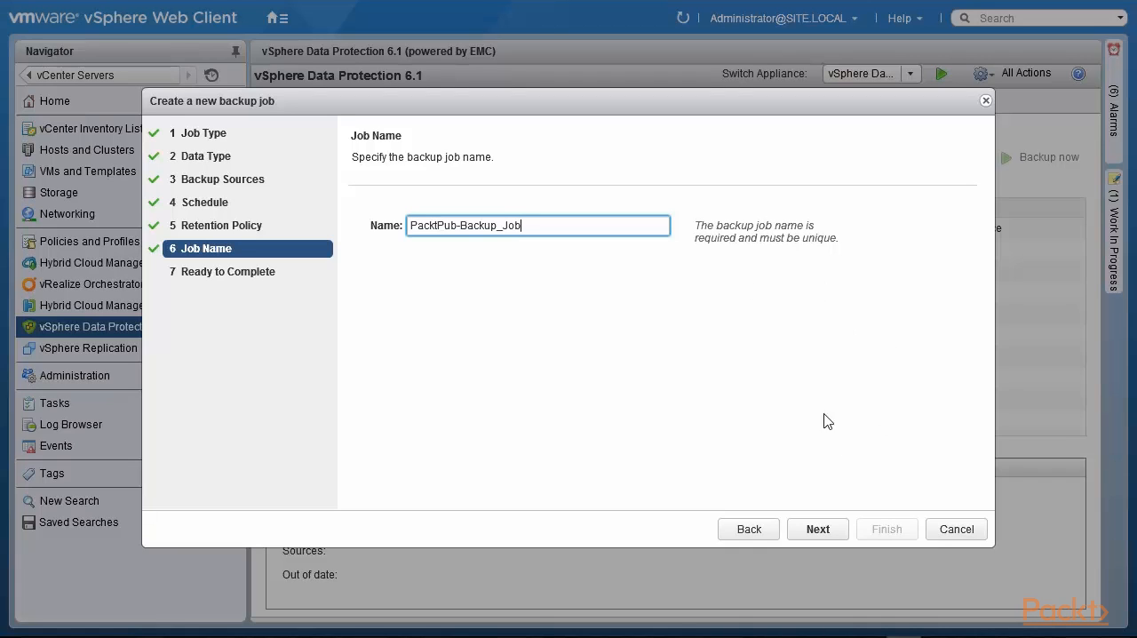
pyautogui.click(816, 529)
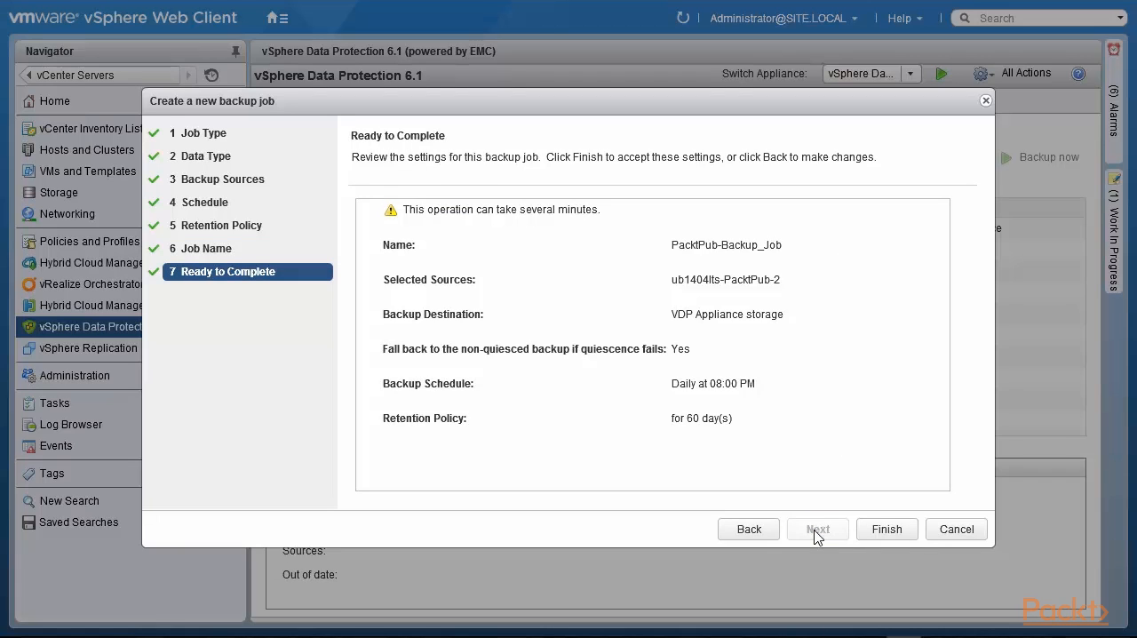
pyautogui.moveTo(784, 296)
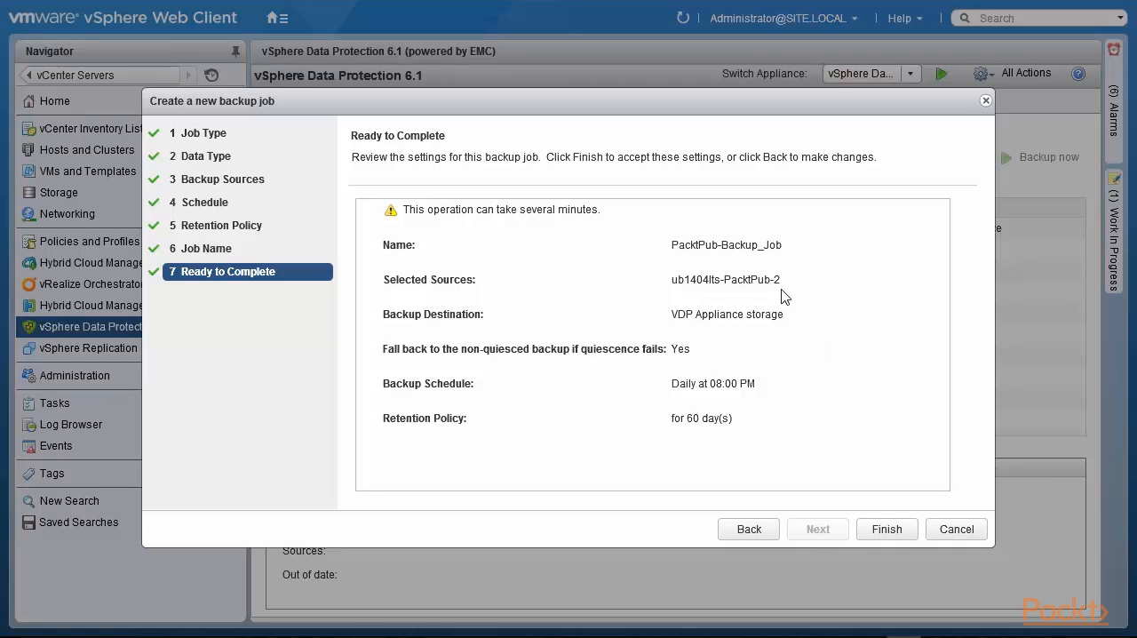
pyautogui.moveTo(785, 294)
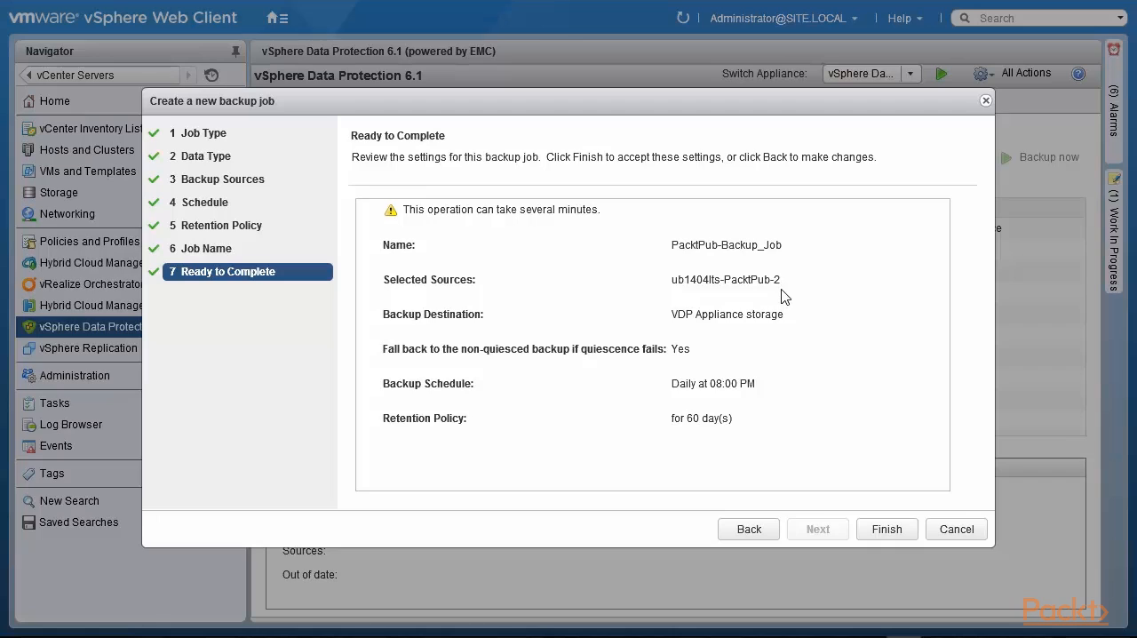
pyautogui.moveTo(784, 322)
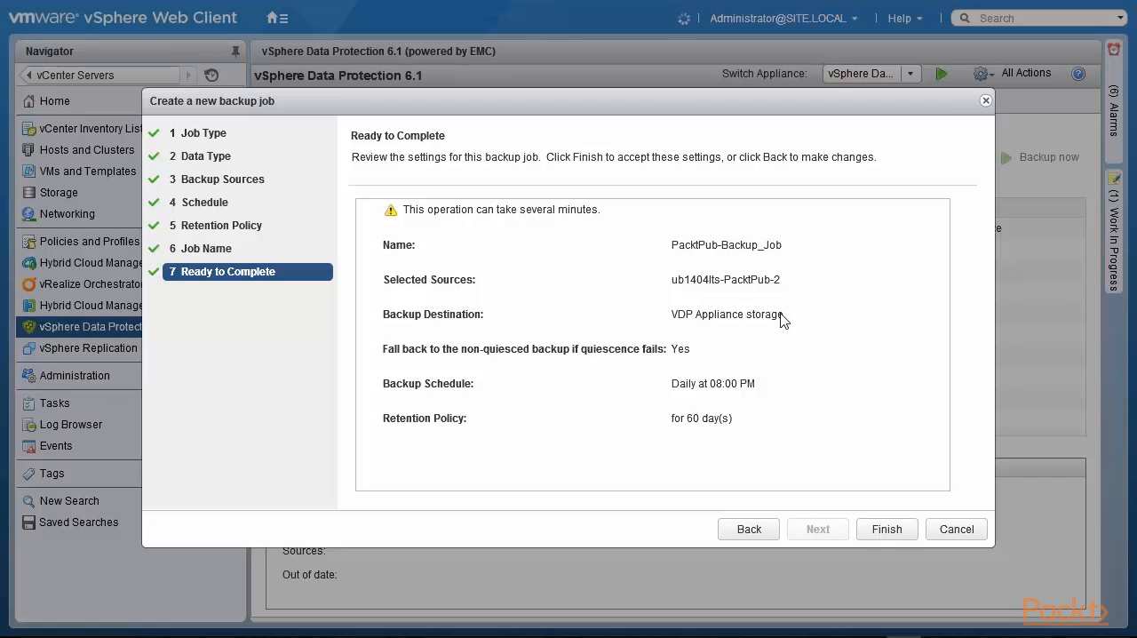
pyautogui.moveTo(702, 355)
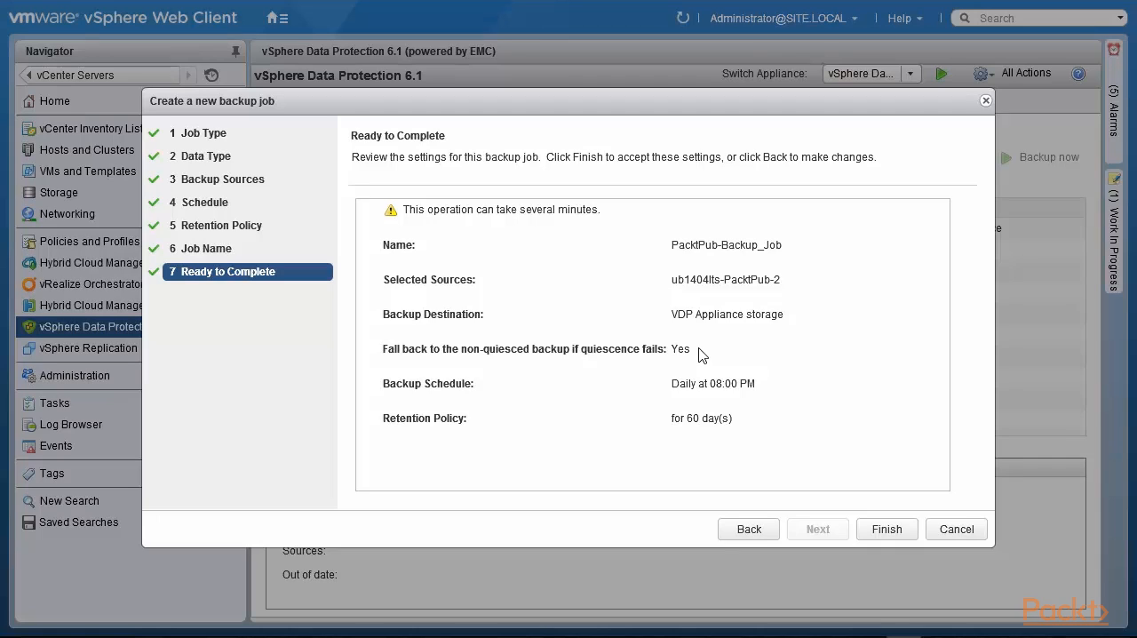
pyautogui.moveTo(765, 393)
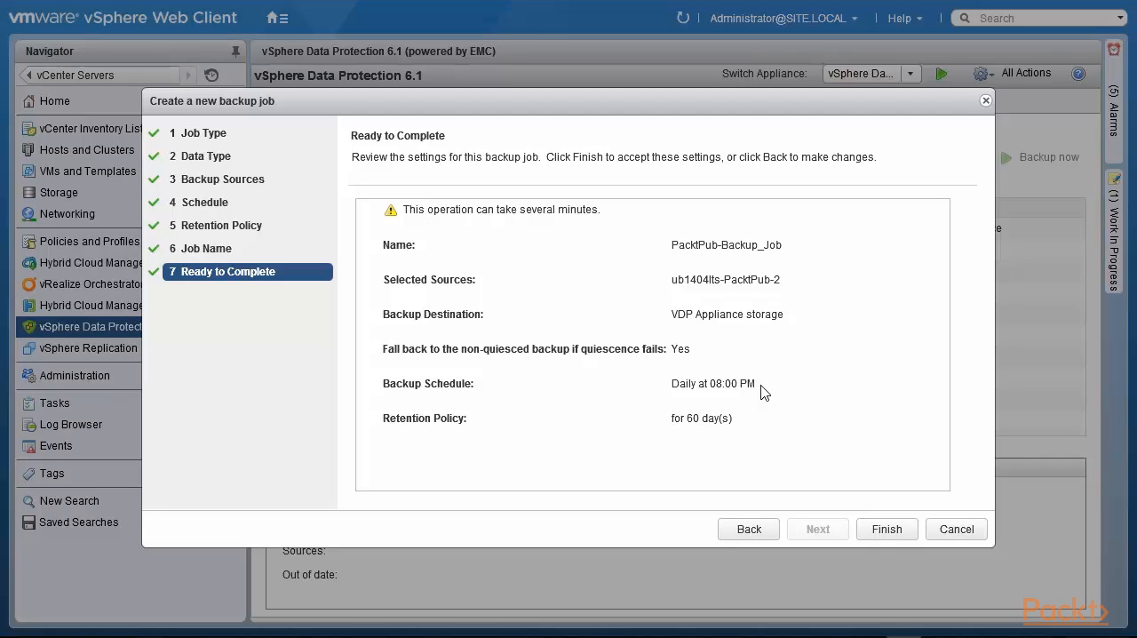
pyautogui.moveTo(790, 411)
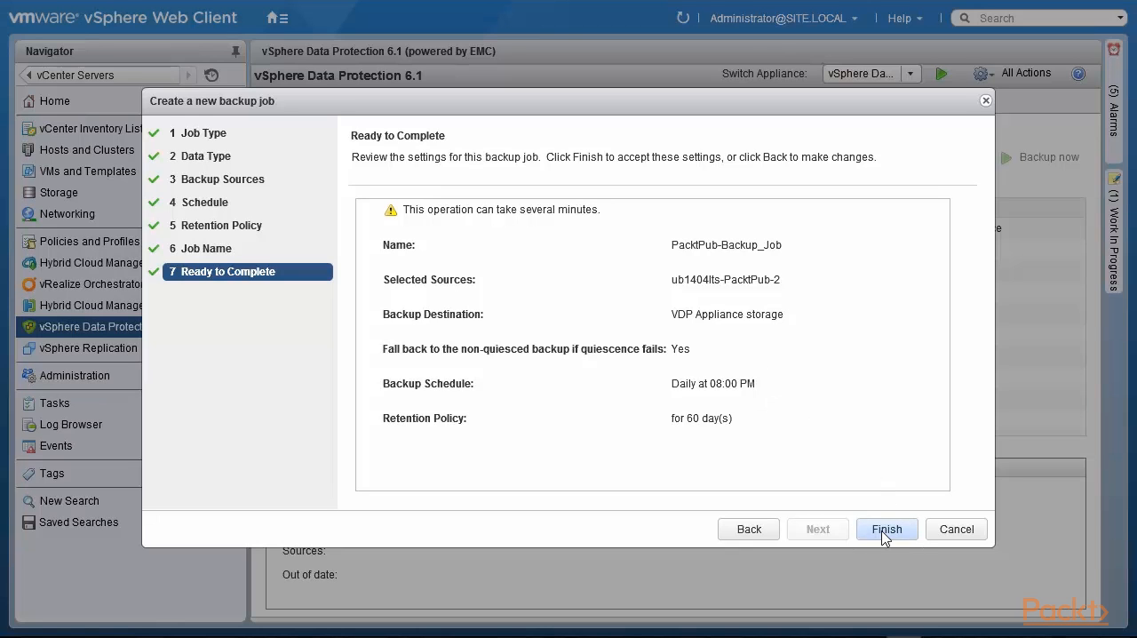
# Finish the wizard to create PacktPub-Backup_Job with daily 8:00 PM backups kept 60 days.
pyautogui.click(886, 529)
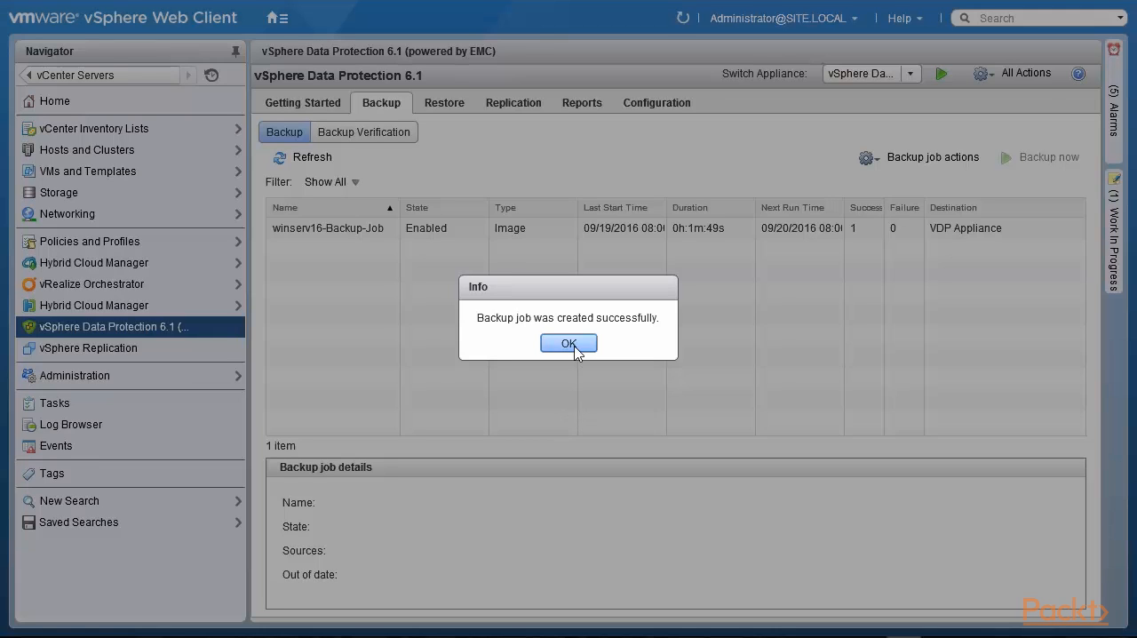
# Run Backup all sources now on PacktPub-Backup_Job and confirm the request.
pyautogui.click(569, 343)
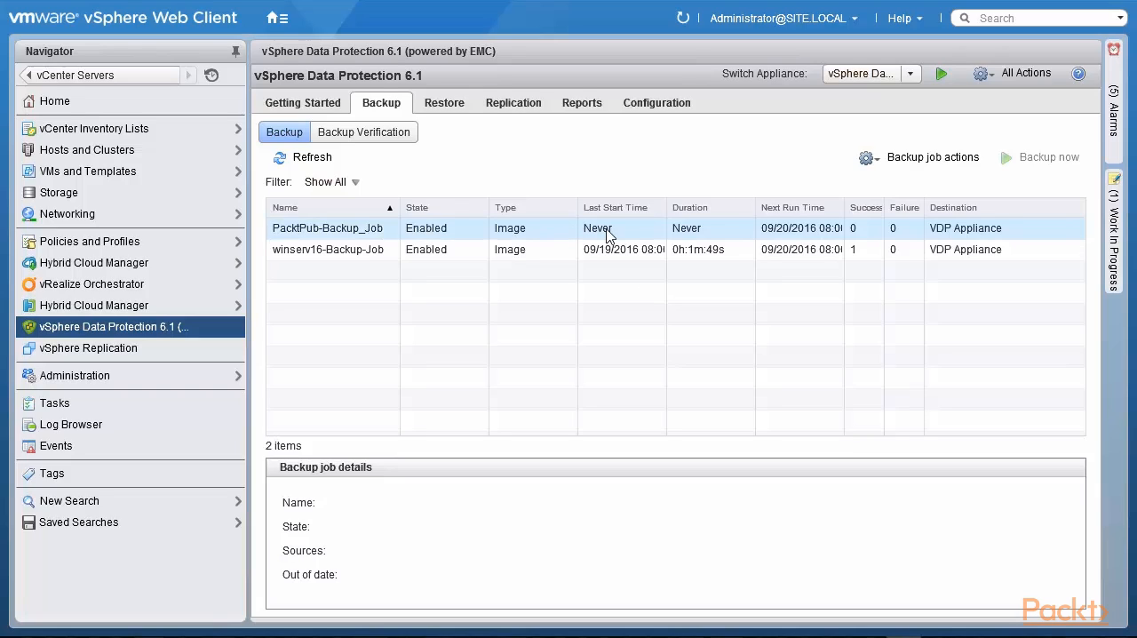
pyautogui.moveTo(397, 238)
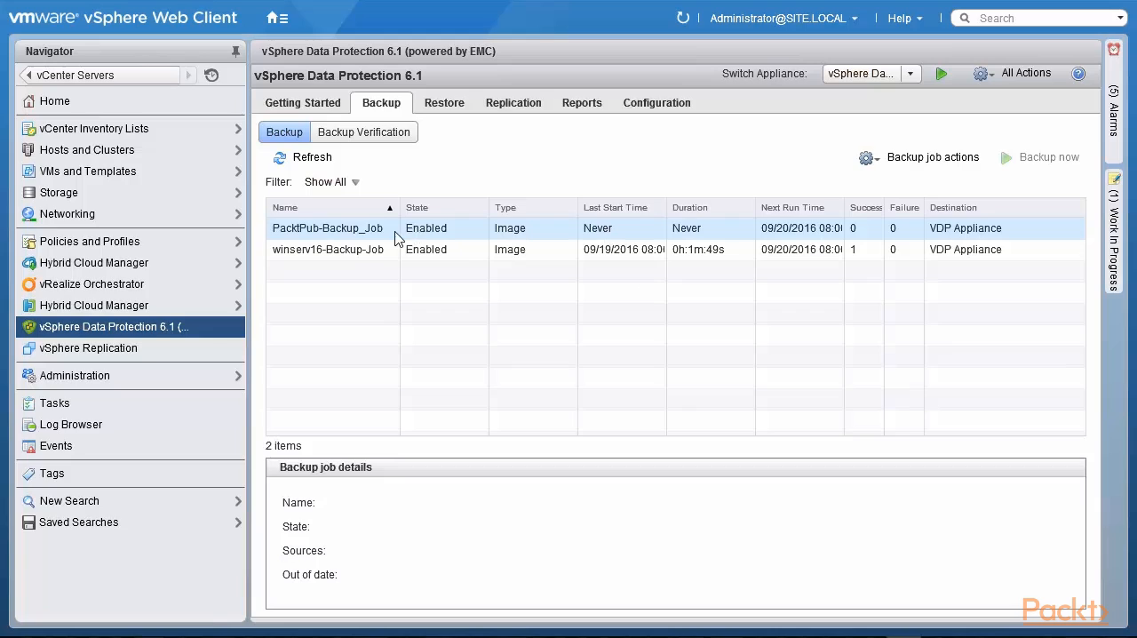
pyautogui.click(327, 227)
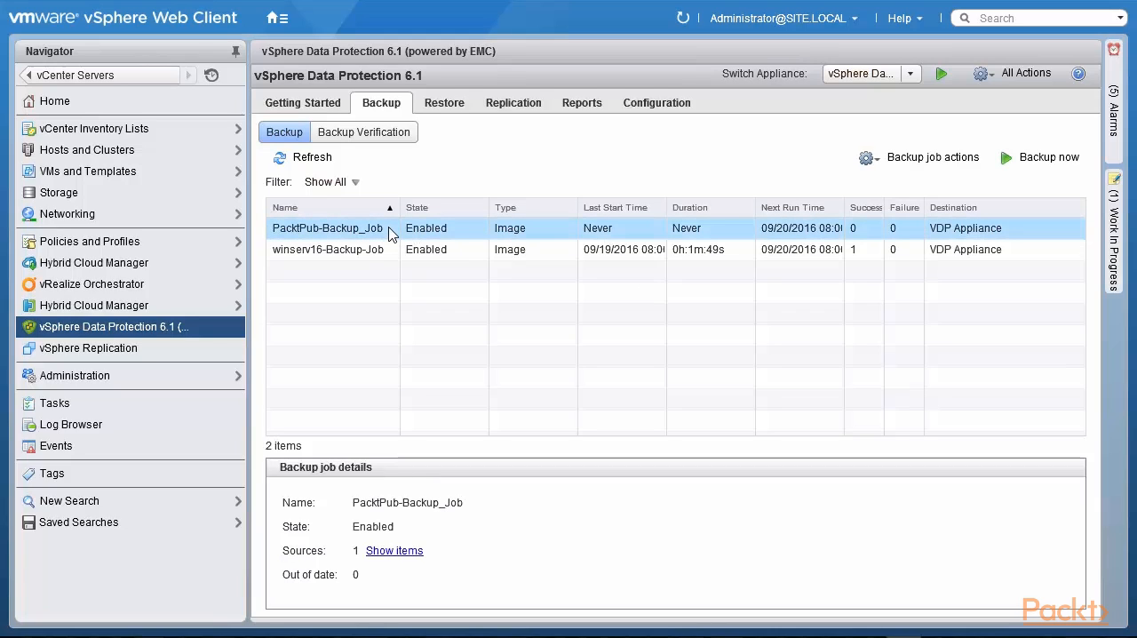
pyautogui.moveTo(591, 309)
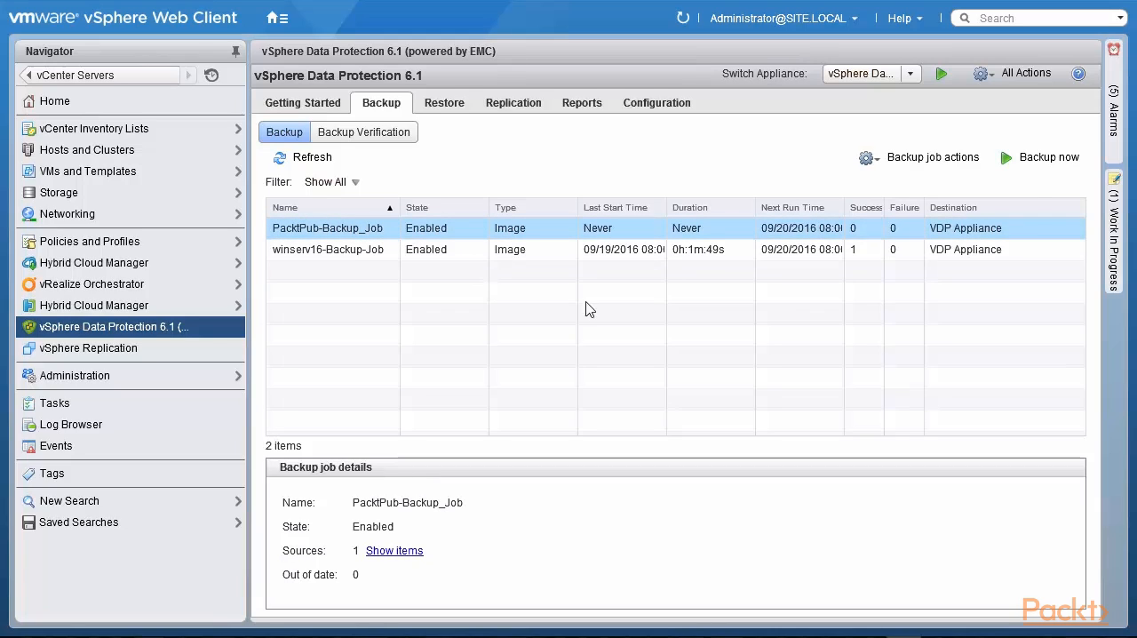
pyautogui.moveTo(1039, 164)
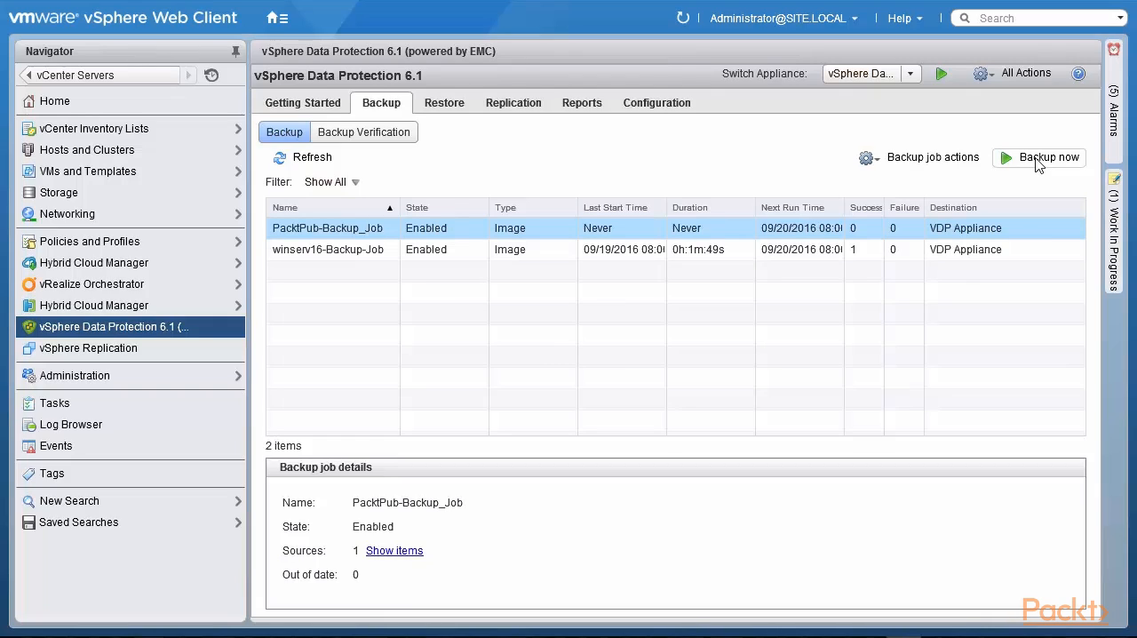
pyautogui.click(1047, 158)
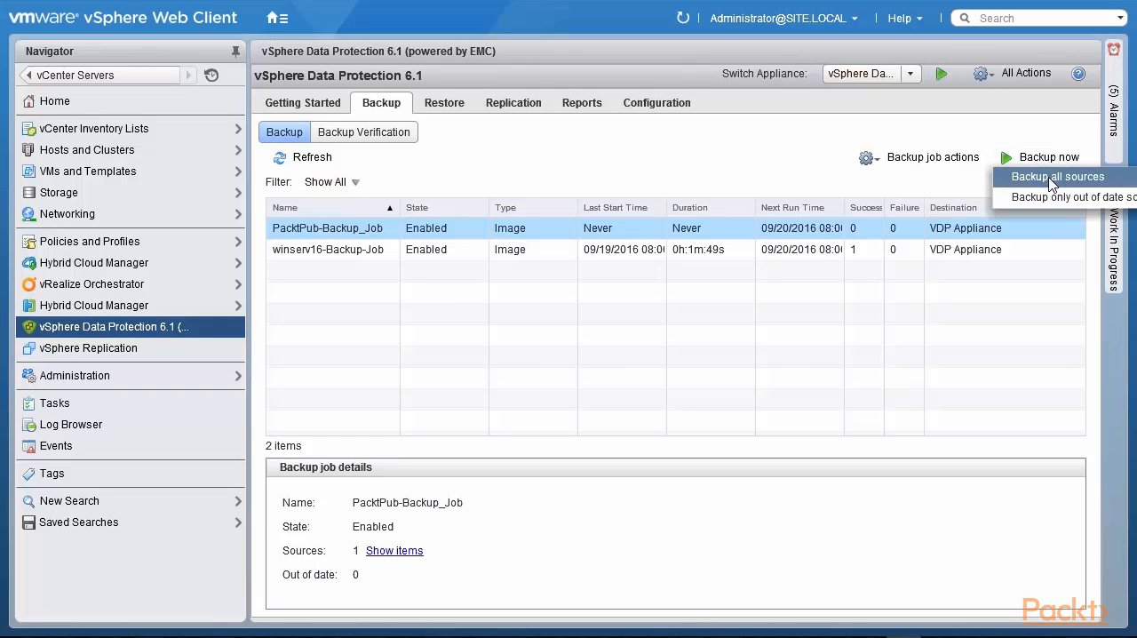
pyautogui.click(1057, 177)
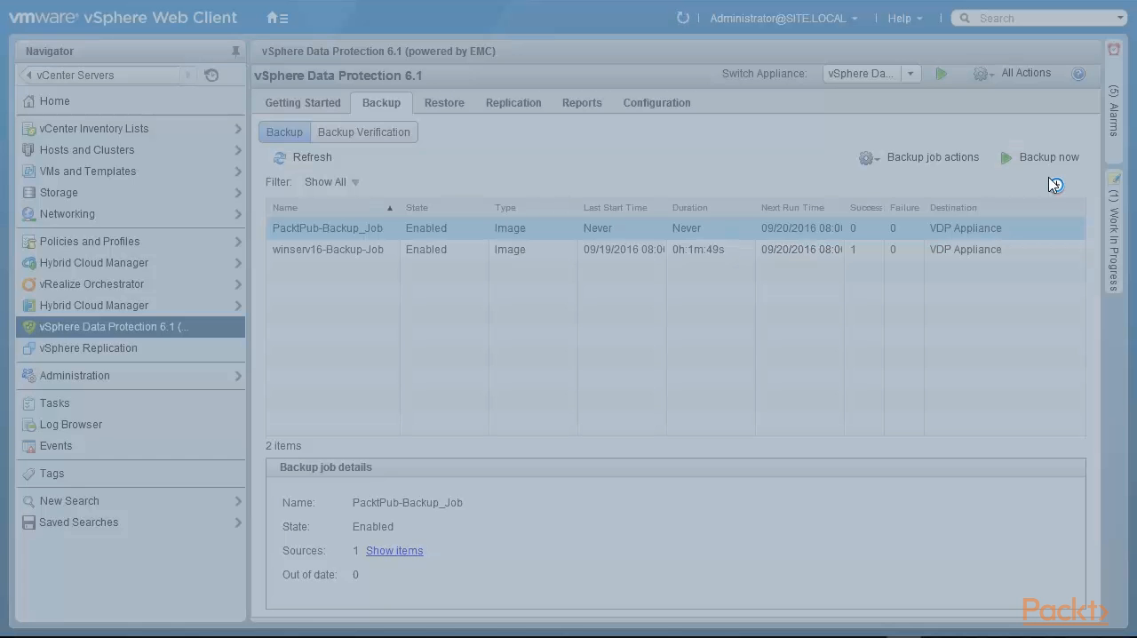
pyautogui.click(1049, 157)
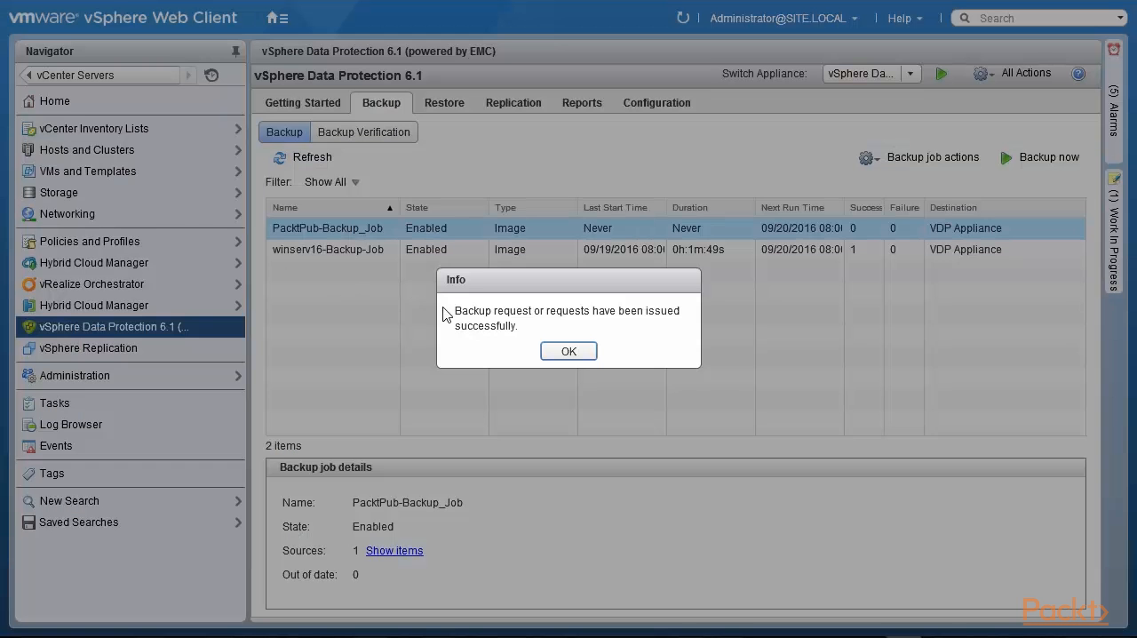
pyautogui.moveTo(462, 336)
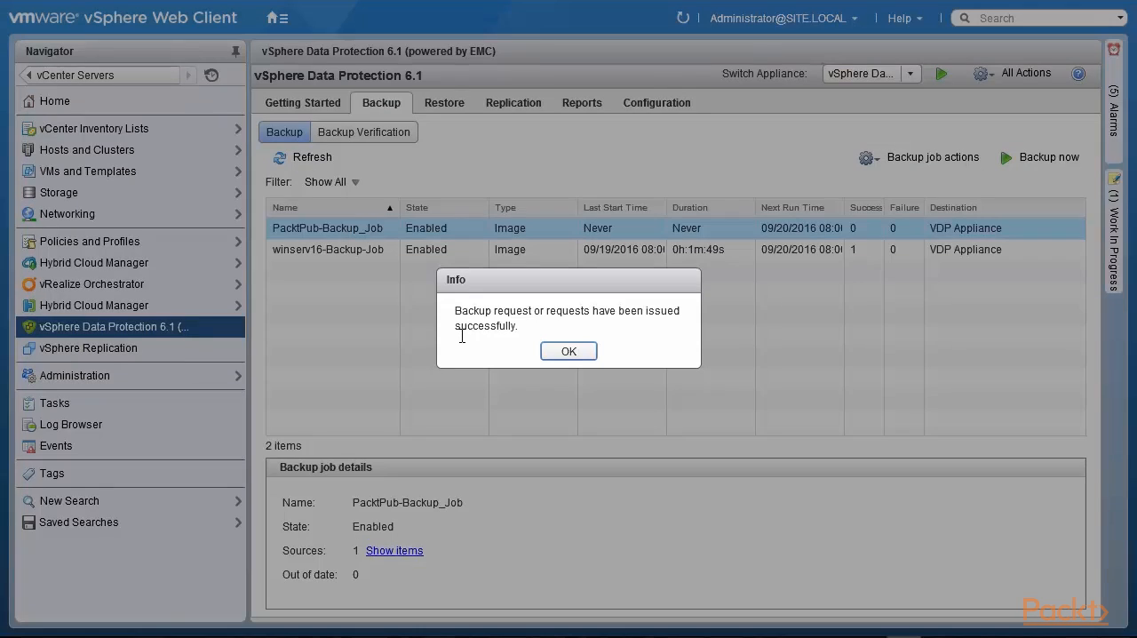
pyautogui.click(569, 351)
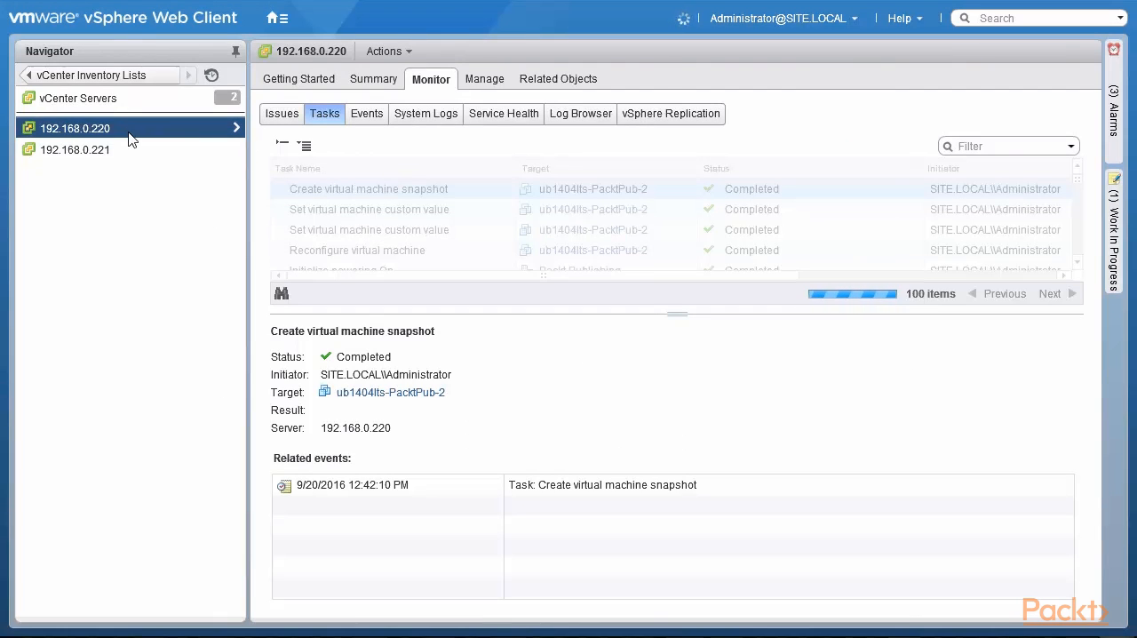
pyautogui.moveTo(511, 209)
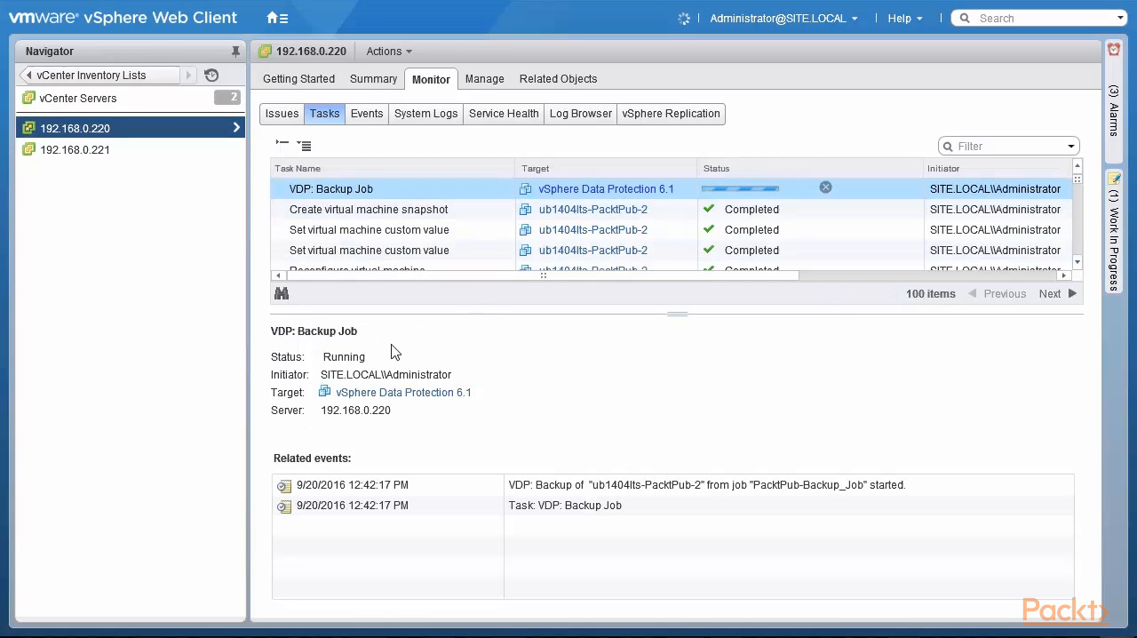
pyautogui.moveTo(562, 384)
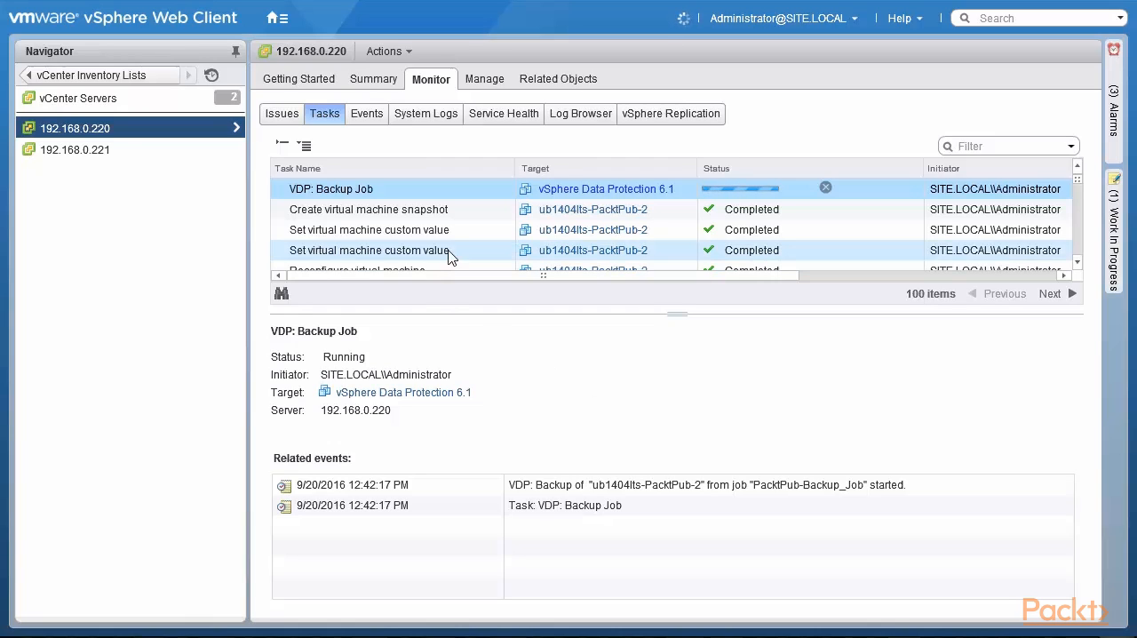
pyautogui.moveTo(455, 225)
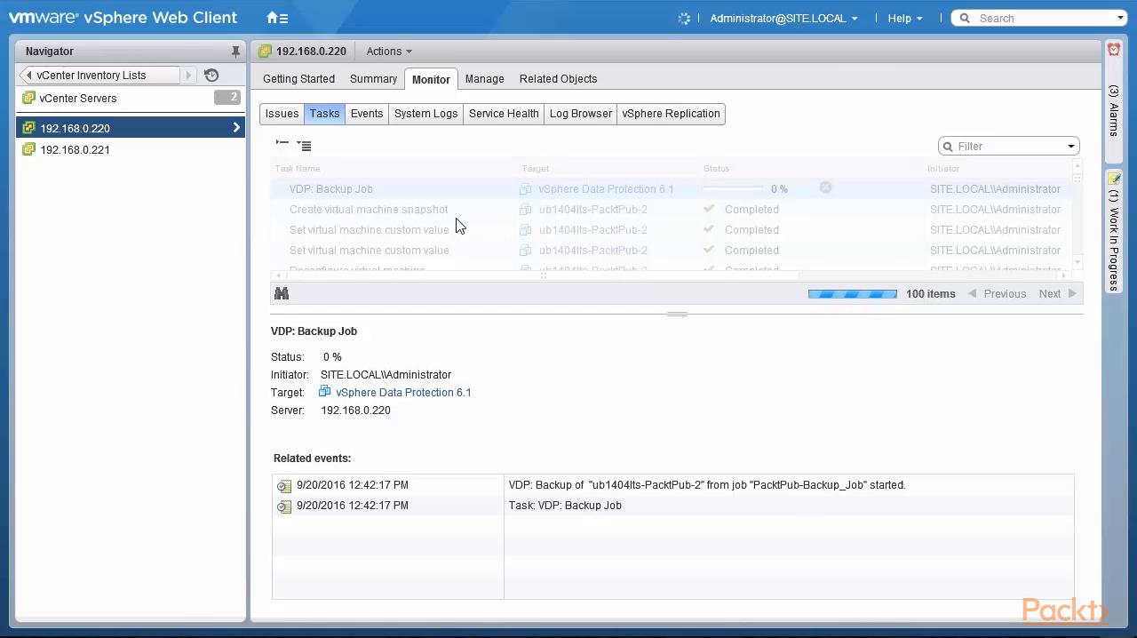
pyautogui.moveTo(175, 204)
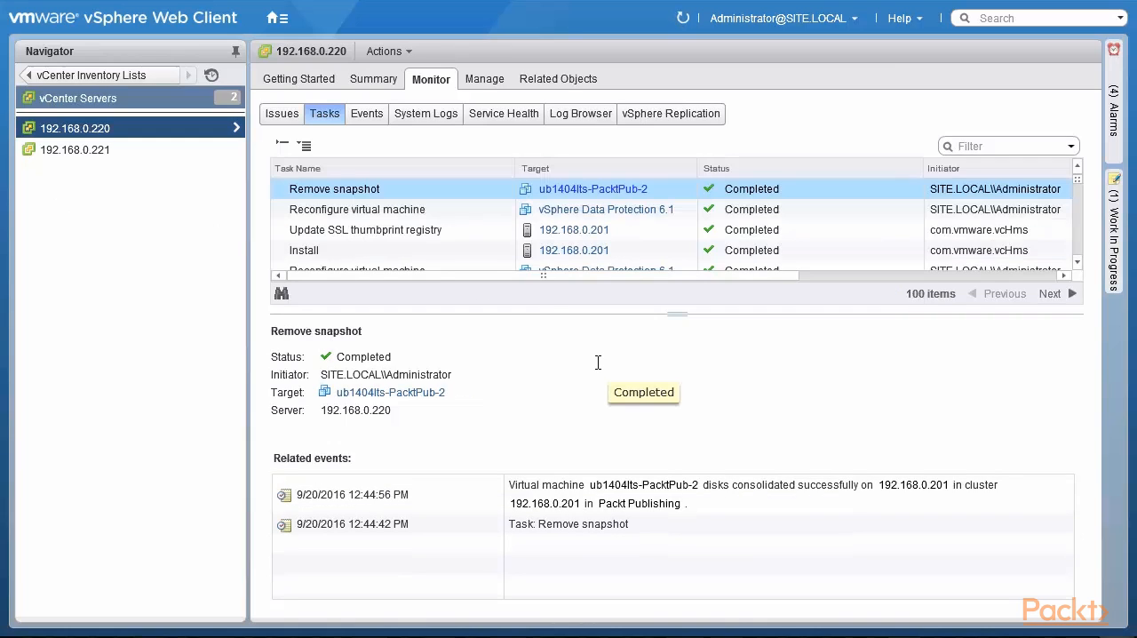
pyautogui.moveTo(1084, 217)
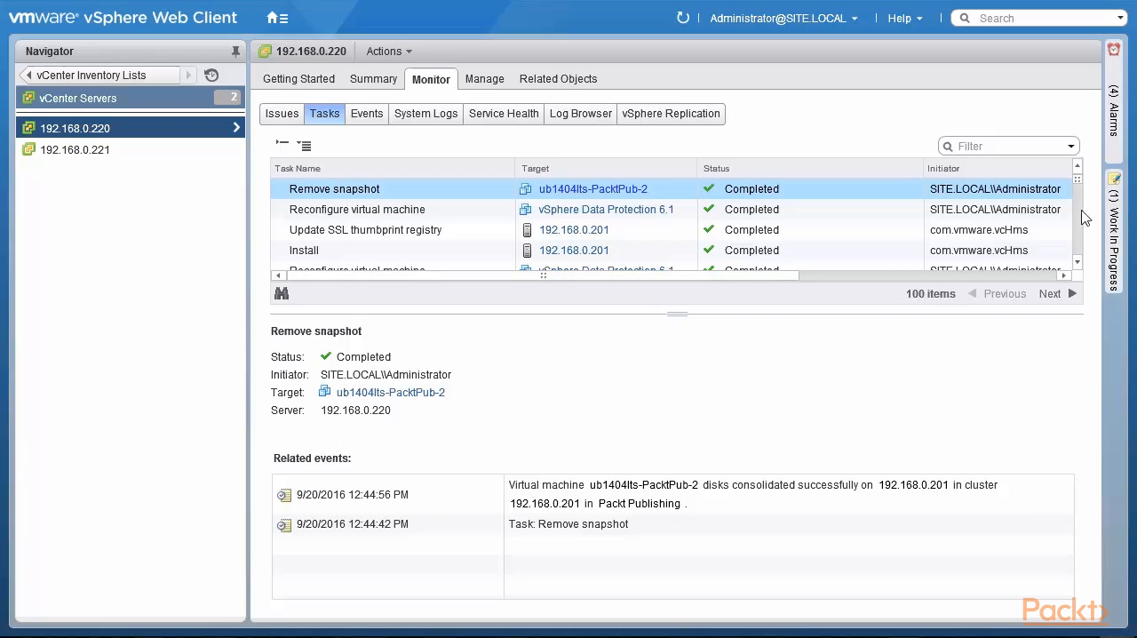
# Scroll host 192.168.0.220's task list to confirm the VDP Backup Job completed.
pyautogui.scroll(-3)
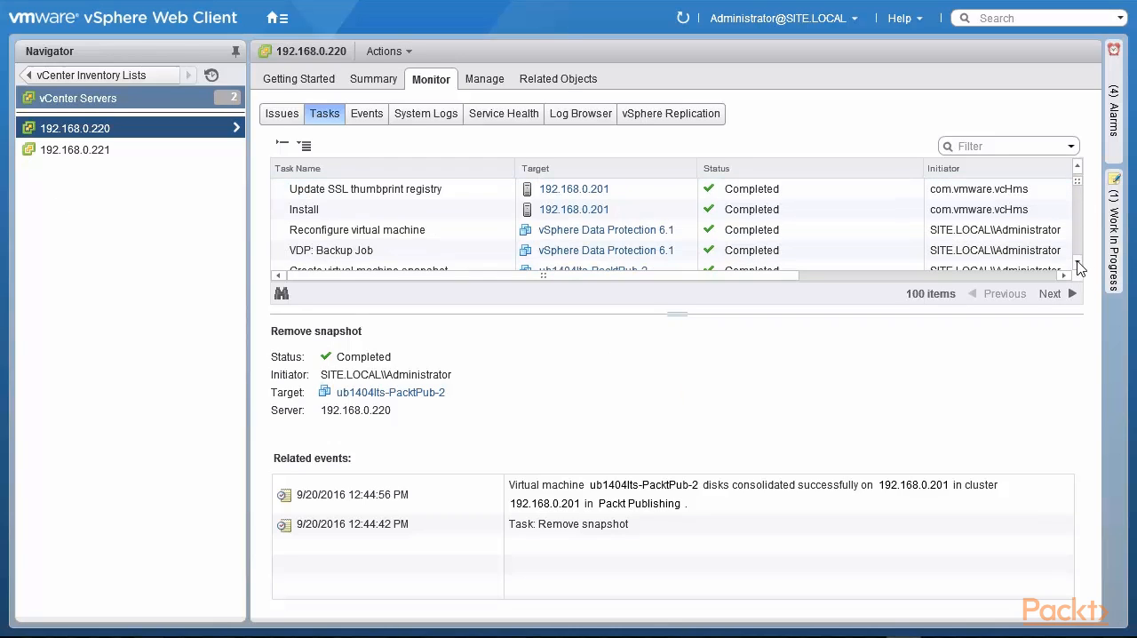
pyautogui.scroll(-3)
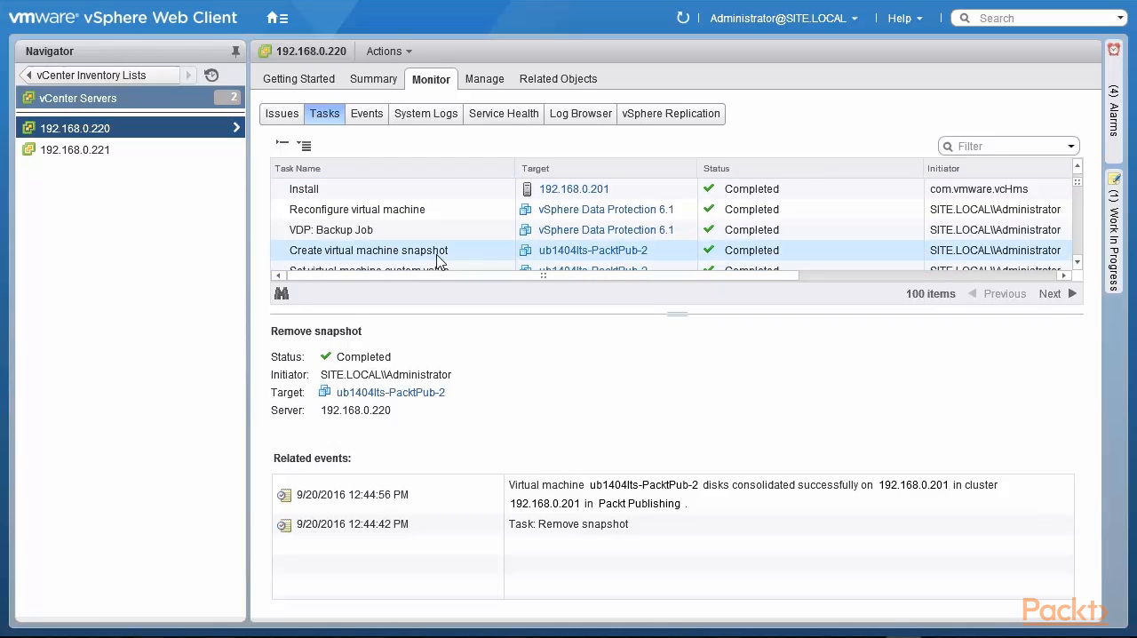
pyautogui.moveTo(1080, 205)
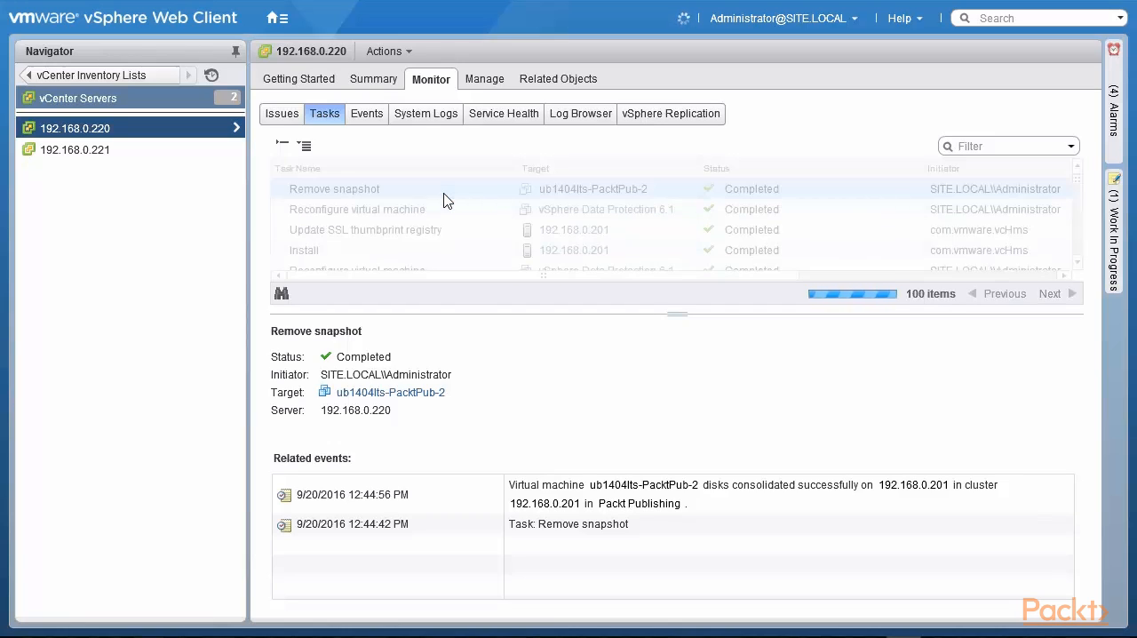
pyautogui.moveTo(537, 380)
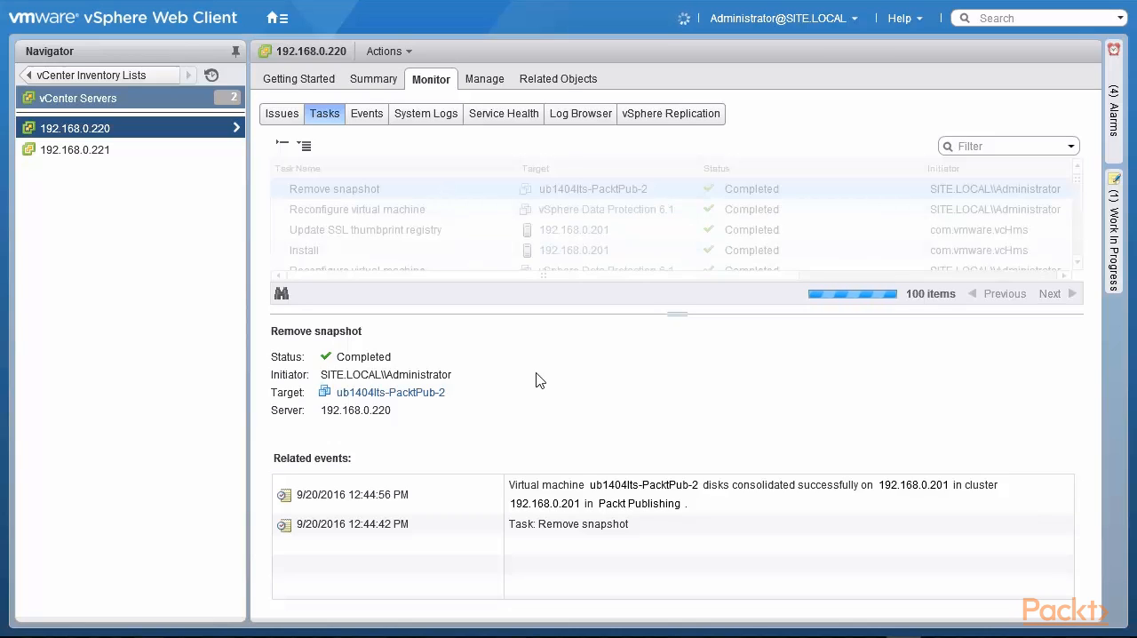
pyautogui.moveTo(478, 306)
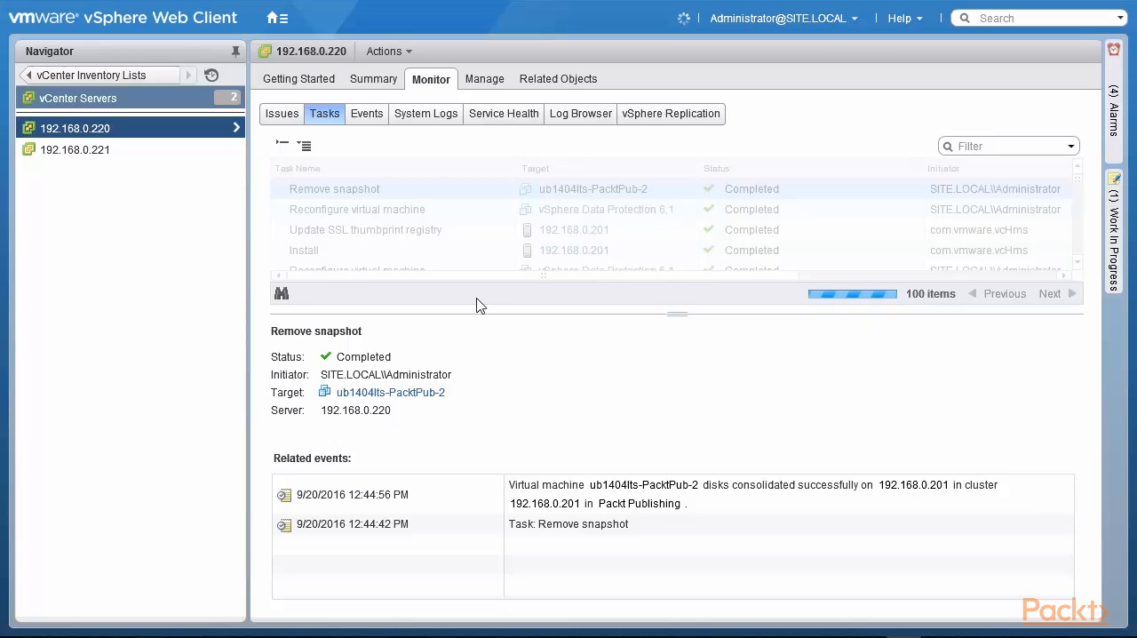
pyautogui.moveTo(540, 358)
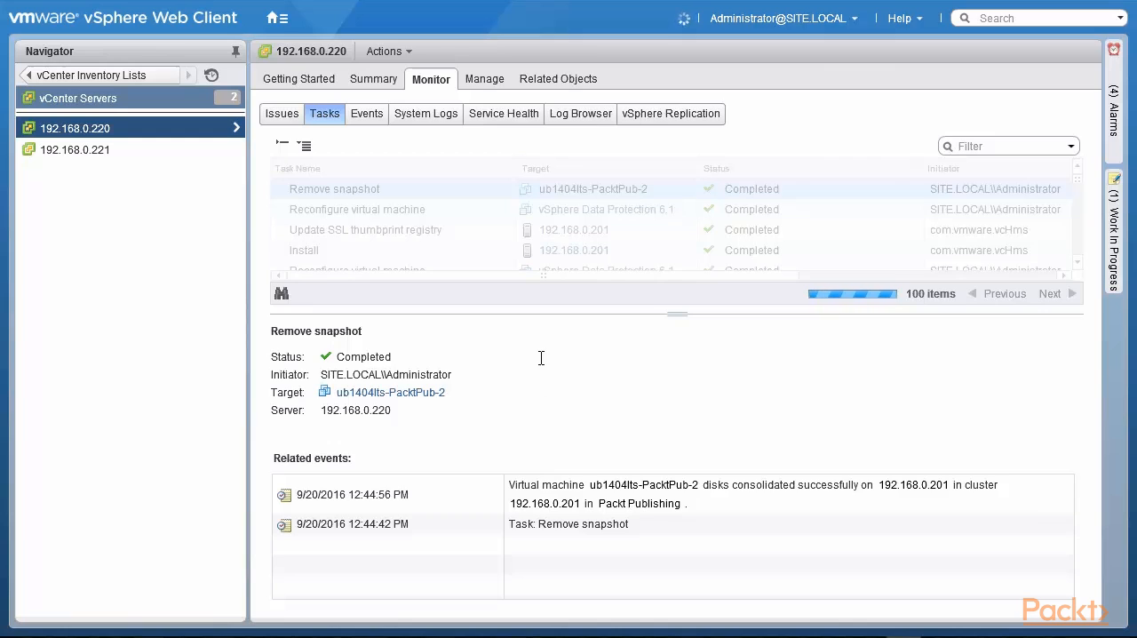
# Open vSphere Data Protection 6.1's backup job list and select PacktPub-Backup_Job.
pyautogui.click(277, 17)
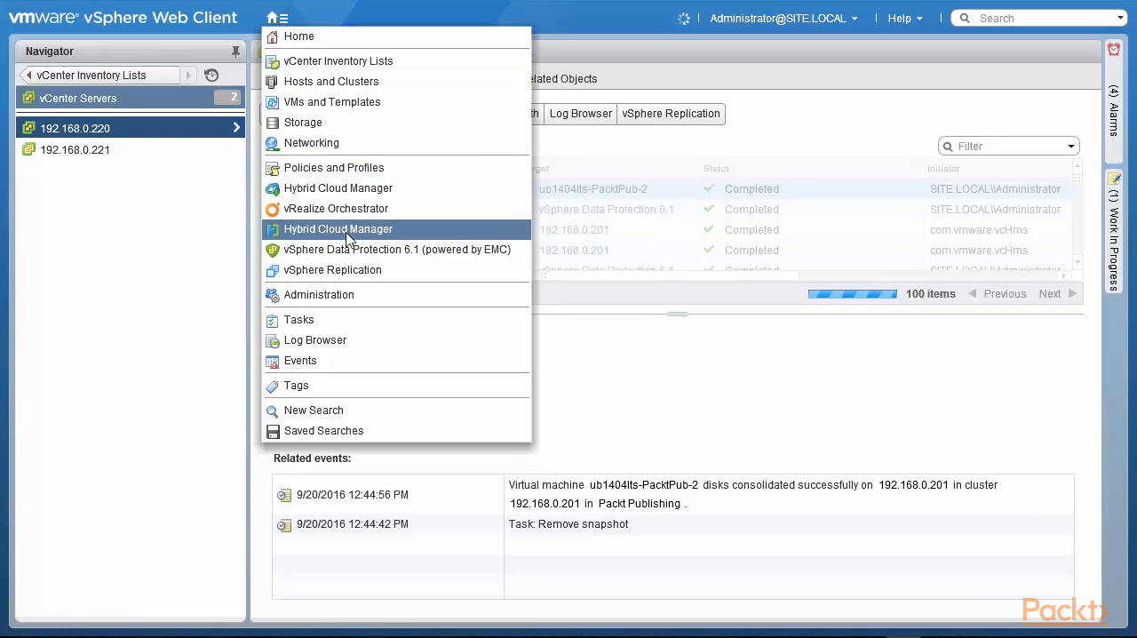
pyautogui.click(396, 250)
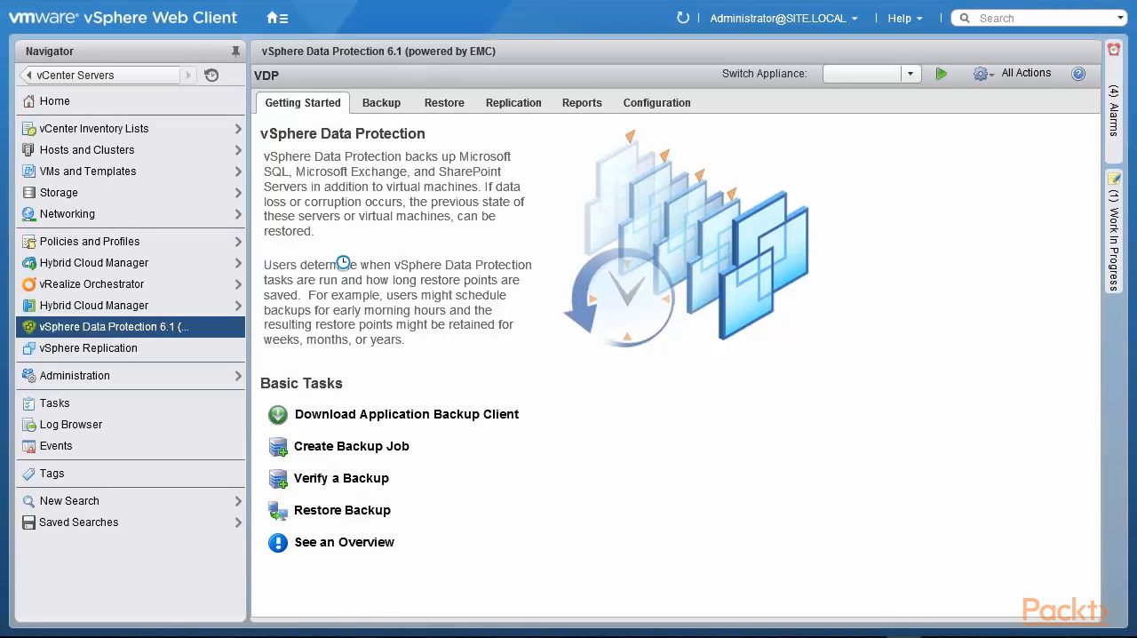
pyautogui.click(381, 102)
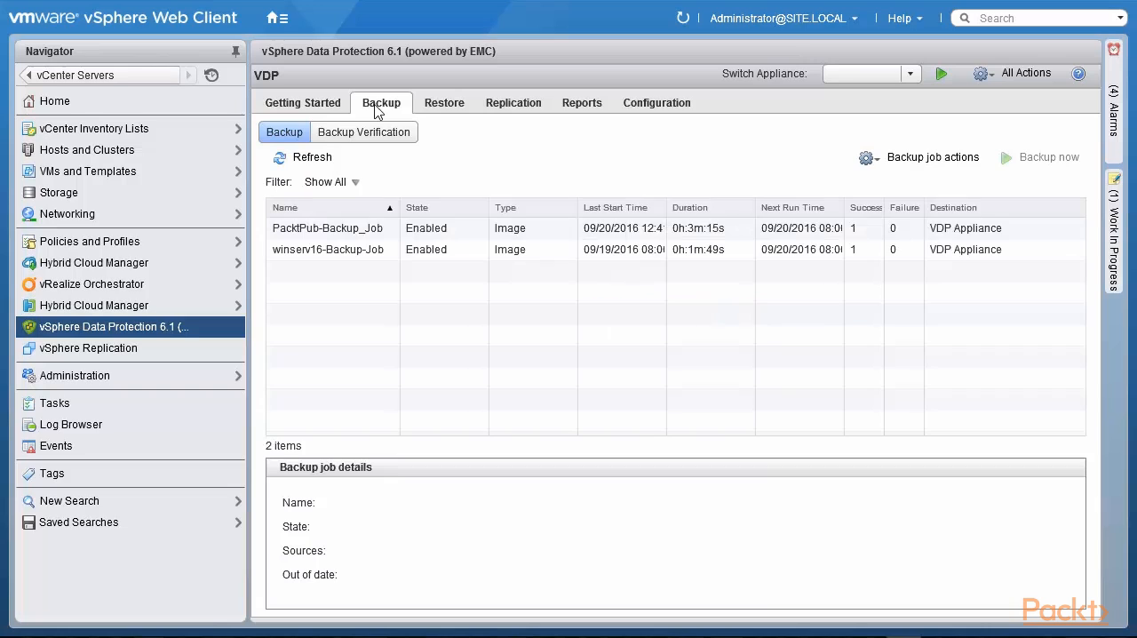
pyautogui.click(328, 228)
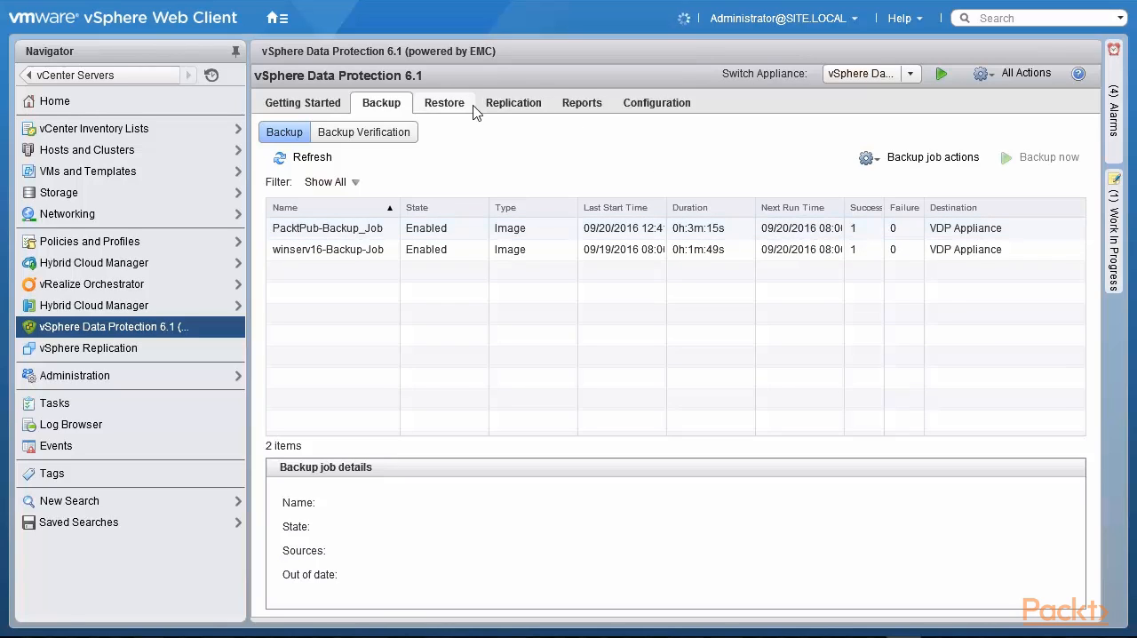
# Under Restore, expand ub1404lts-PacktPub-2 to list its 09/20/2016 12:44 PM backup.
pyautogui.click(444, 102)
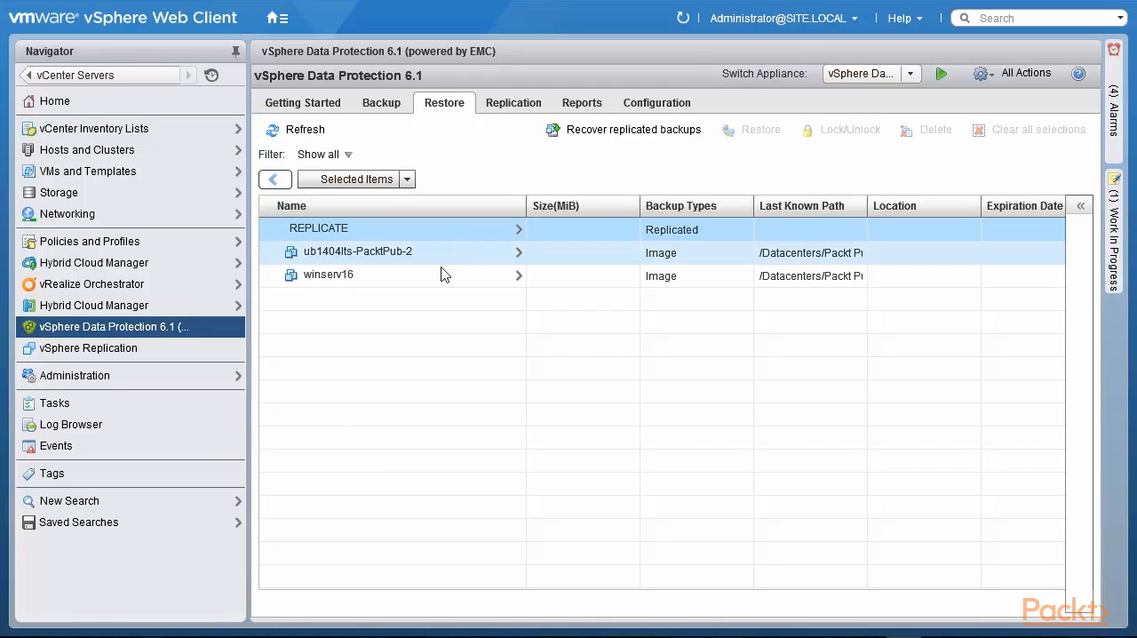
pyautogui.click(328, 273)
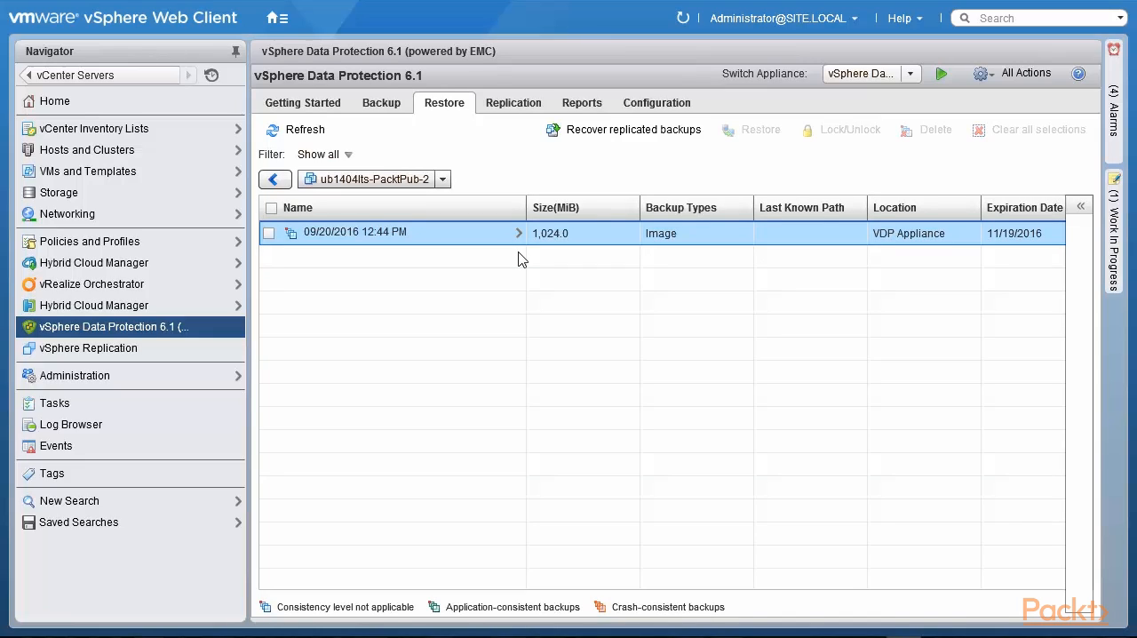
pyautogui.moveTo(551, 246)
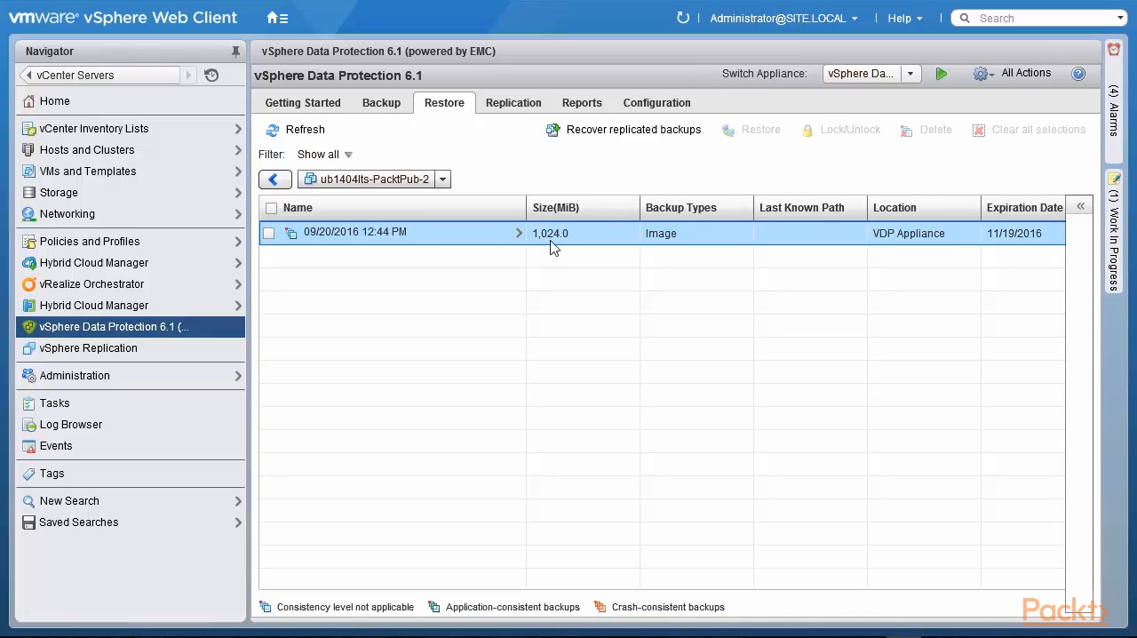